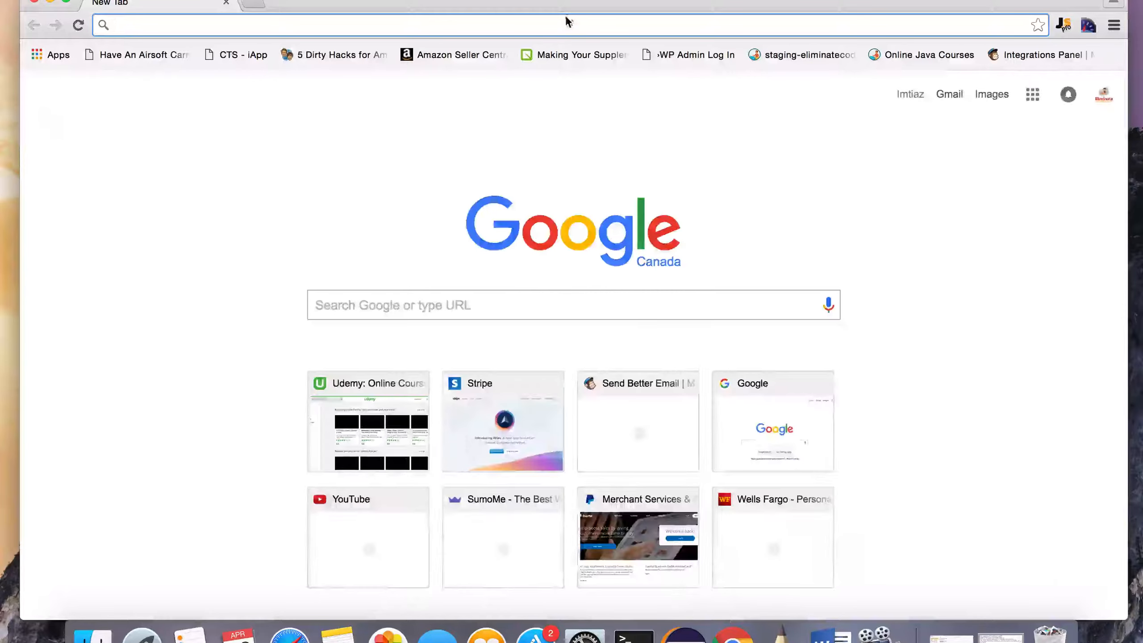
- Go to apex.oracle.com from the address bar of a new Chrome tab
click(561, 24)
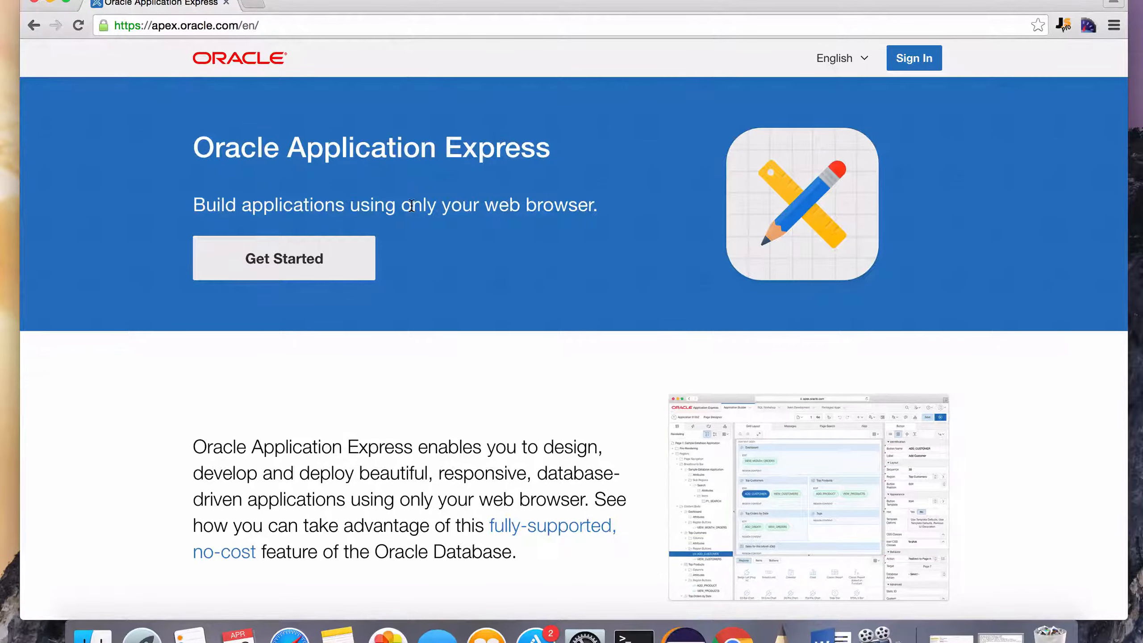
- Start an Application Development workspace request and fill in name, email and workspace fields
click(282, 258)
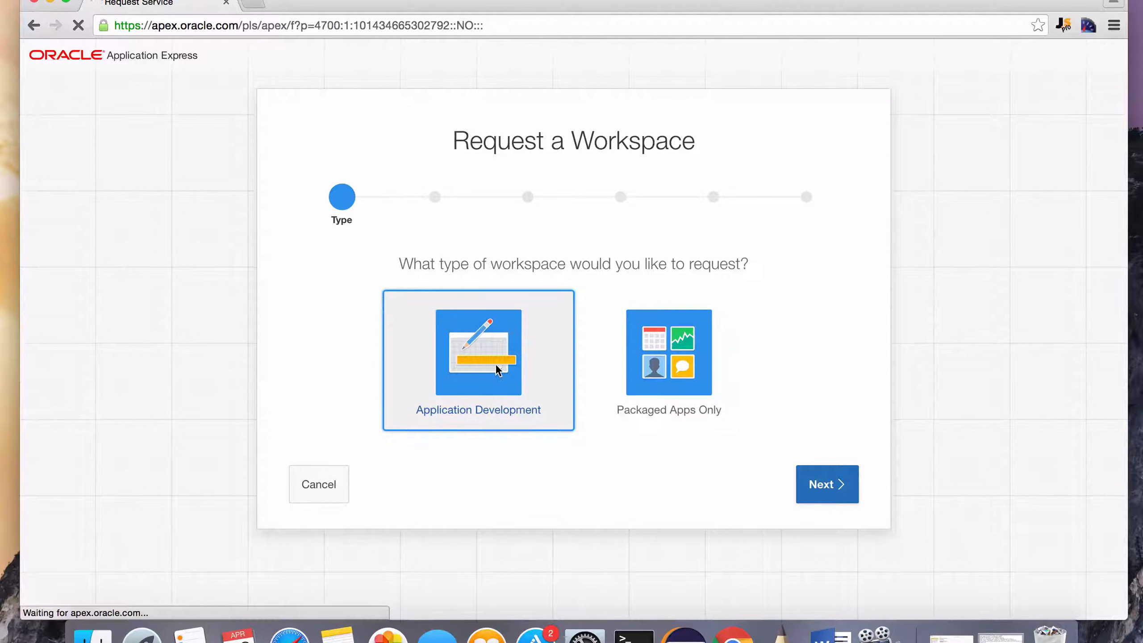
click(826, 484)
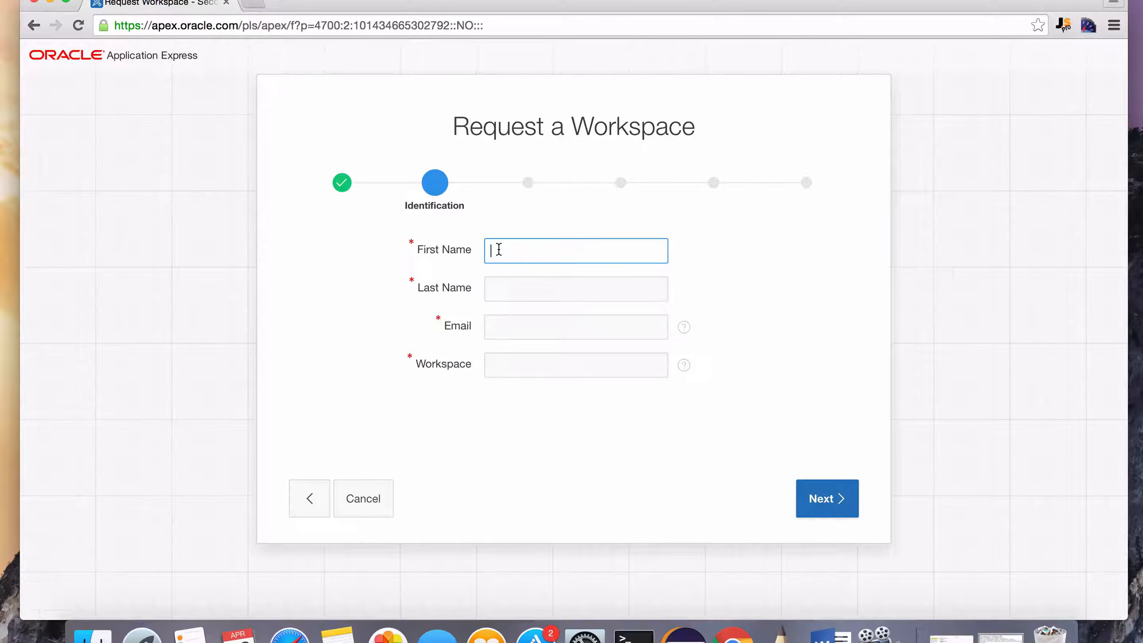
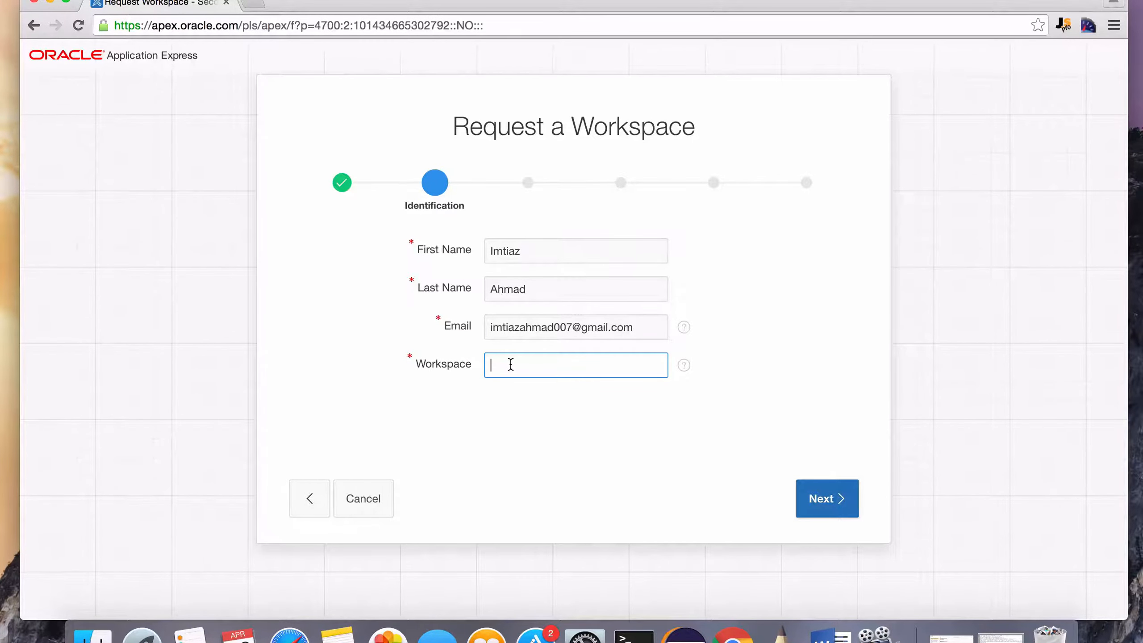
text(LEARNORA)
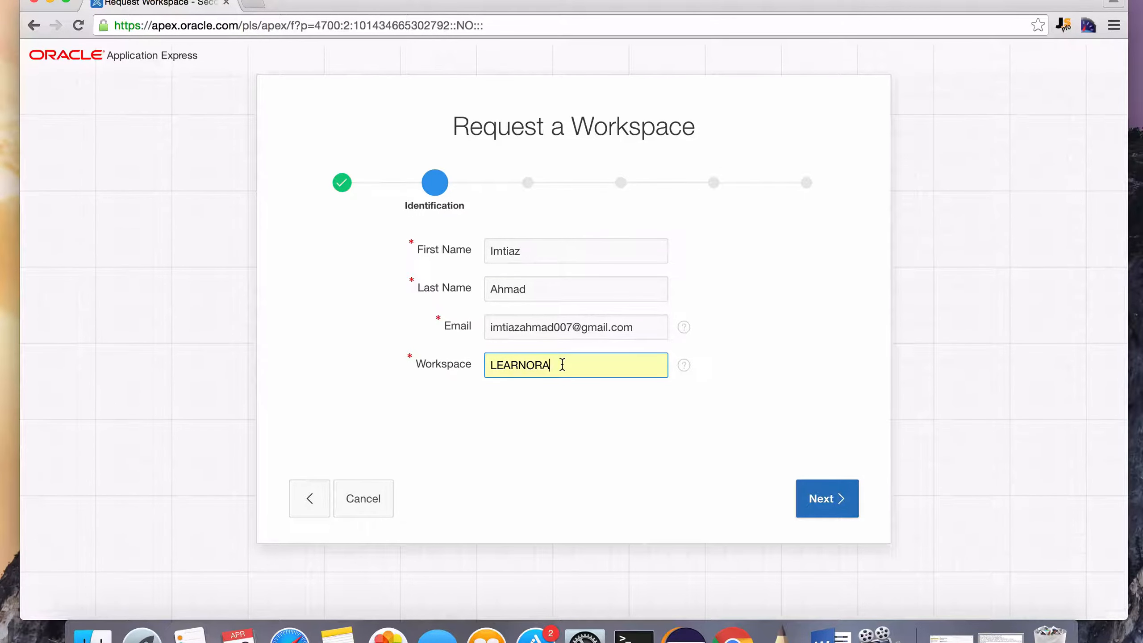
text(_A)
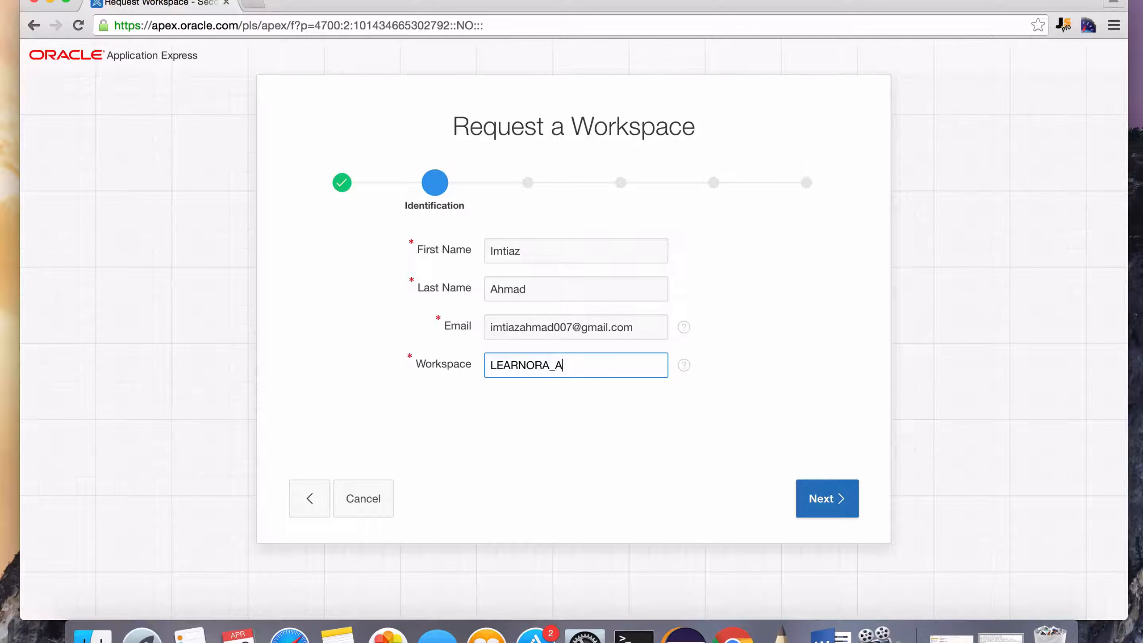
text(HMAD)
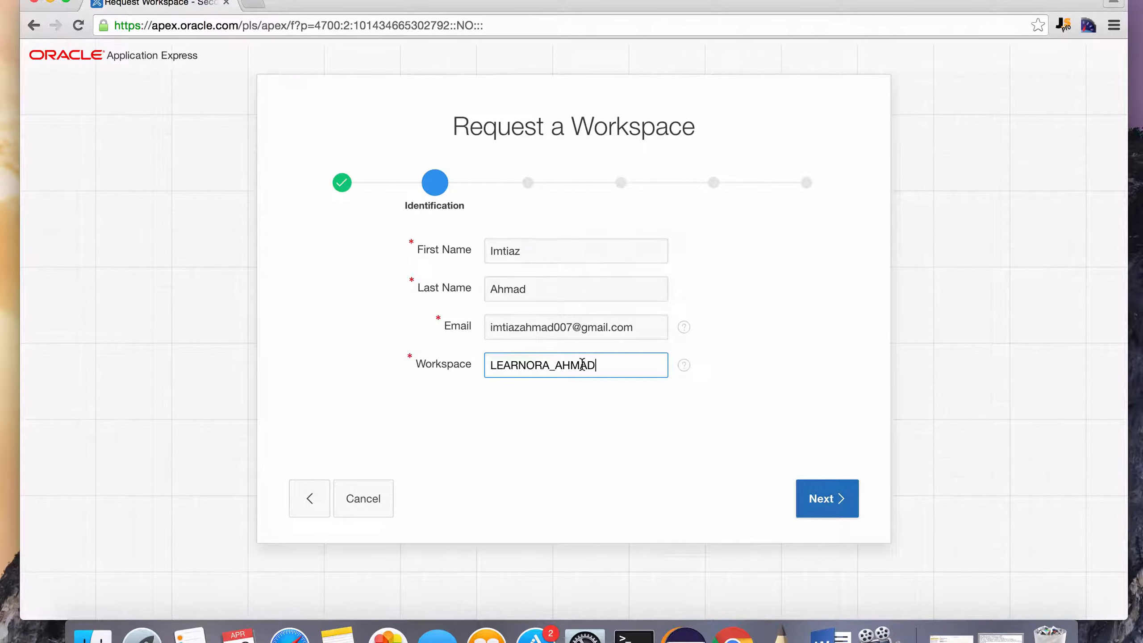
text(123)
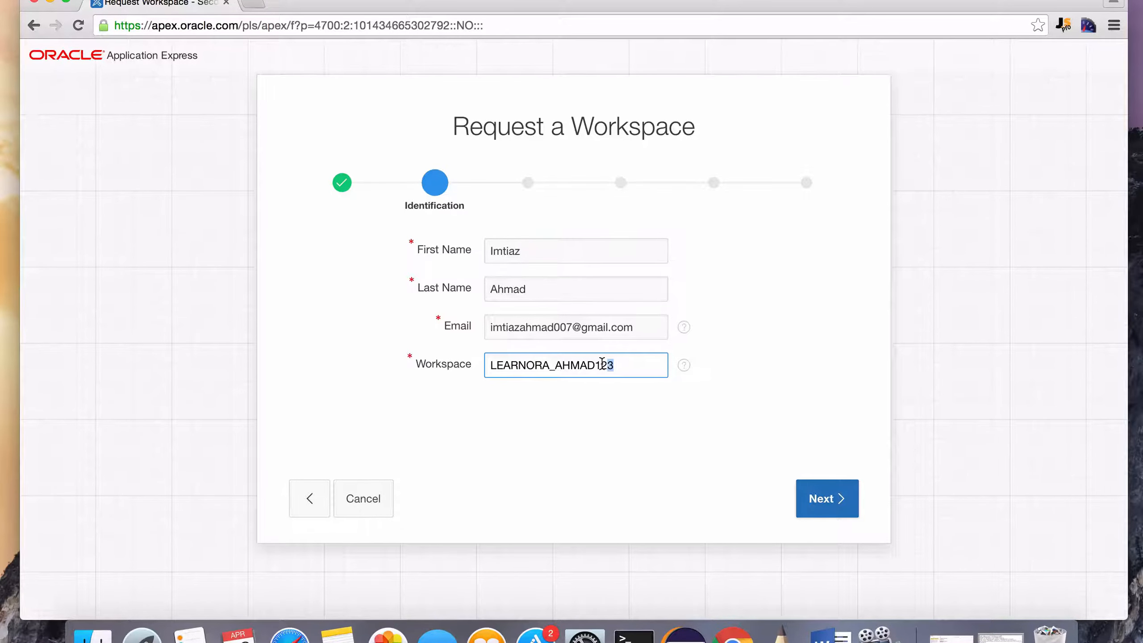
key(Backspace)
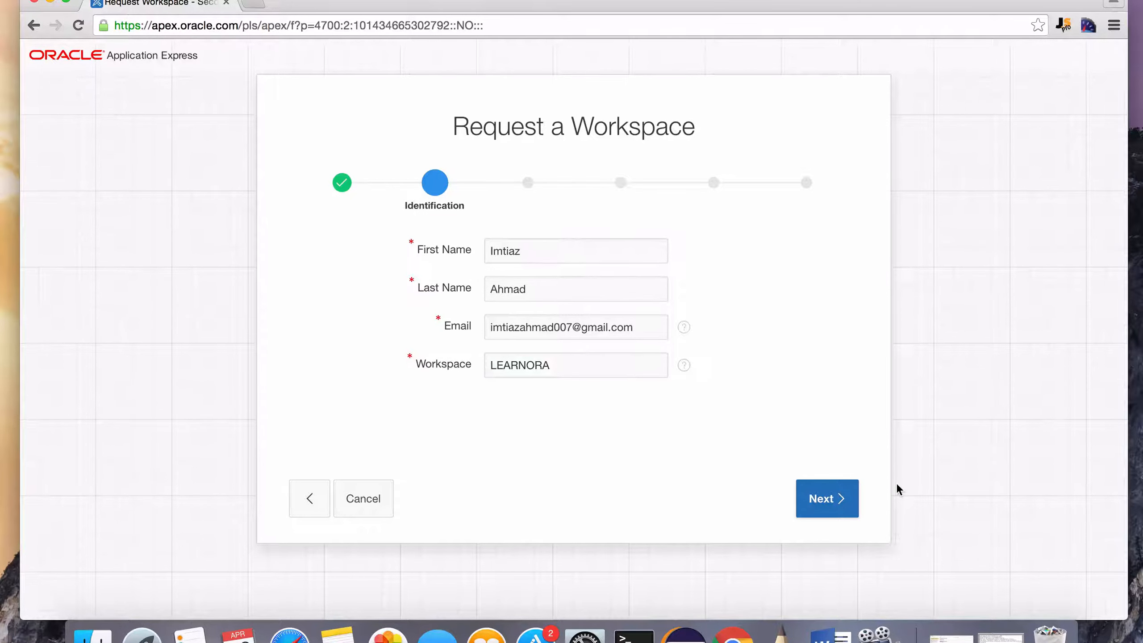
- Submit, then resubmit after the rejected workspace name is revised to LEARNORA_AHMAD
click(826, 499)
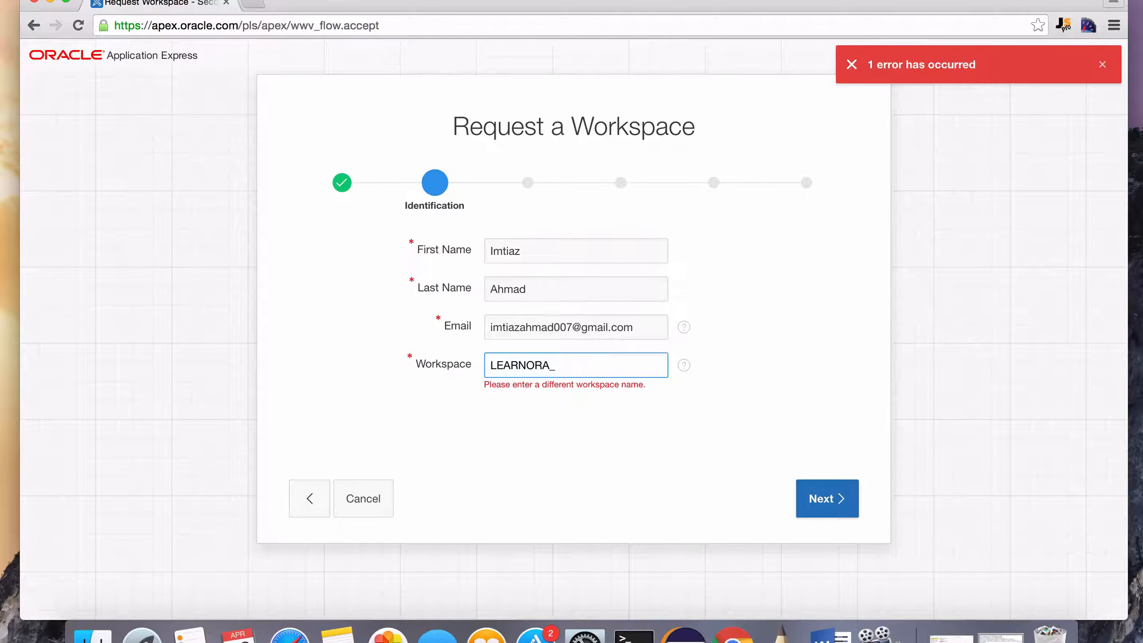
text(AHMAD)
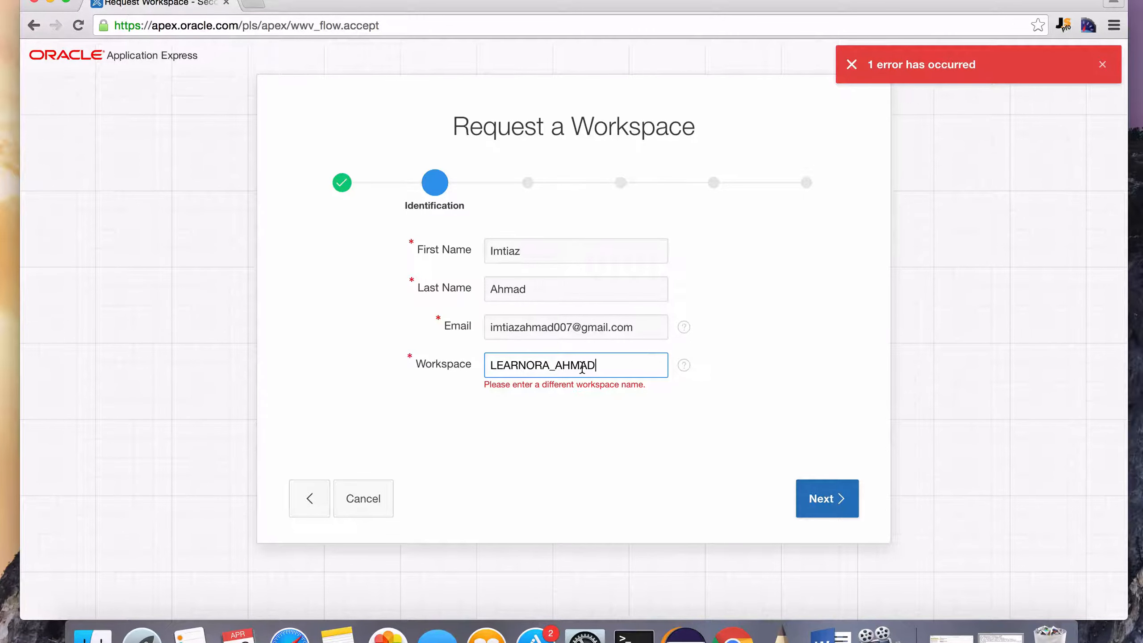
click(826, 499)
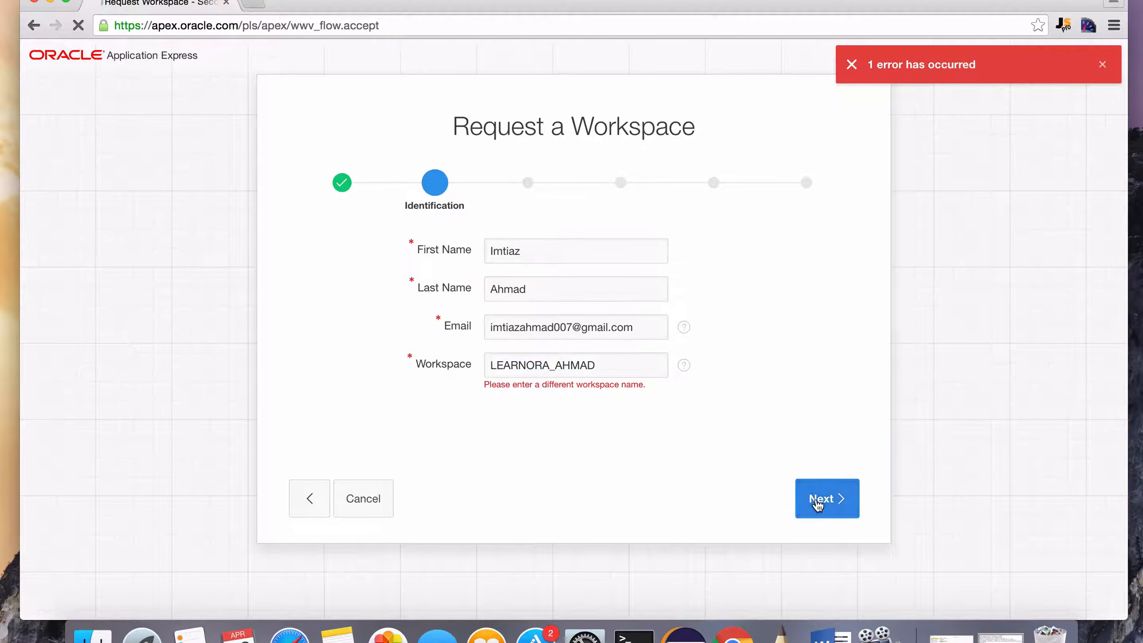
- Name the schema sql_training, keep 25 MB space allocation, and continue
click(826, 499)
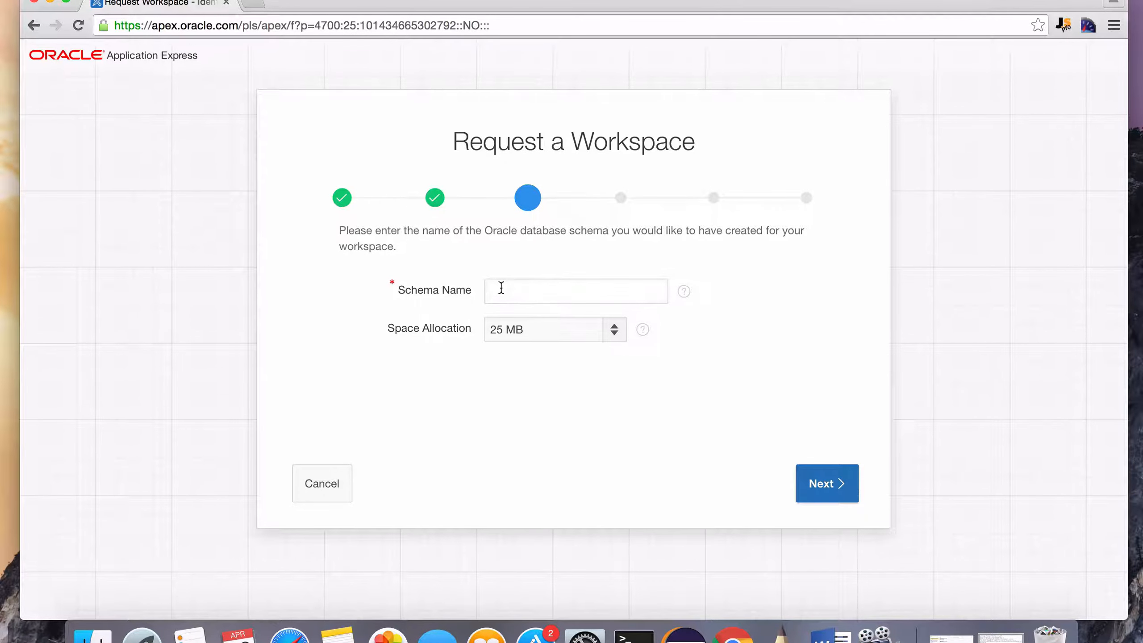
text(sql_training)
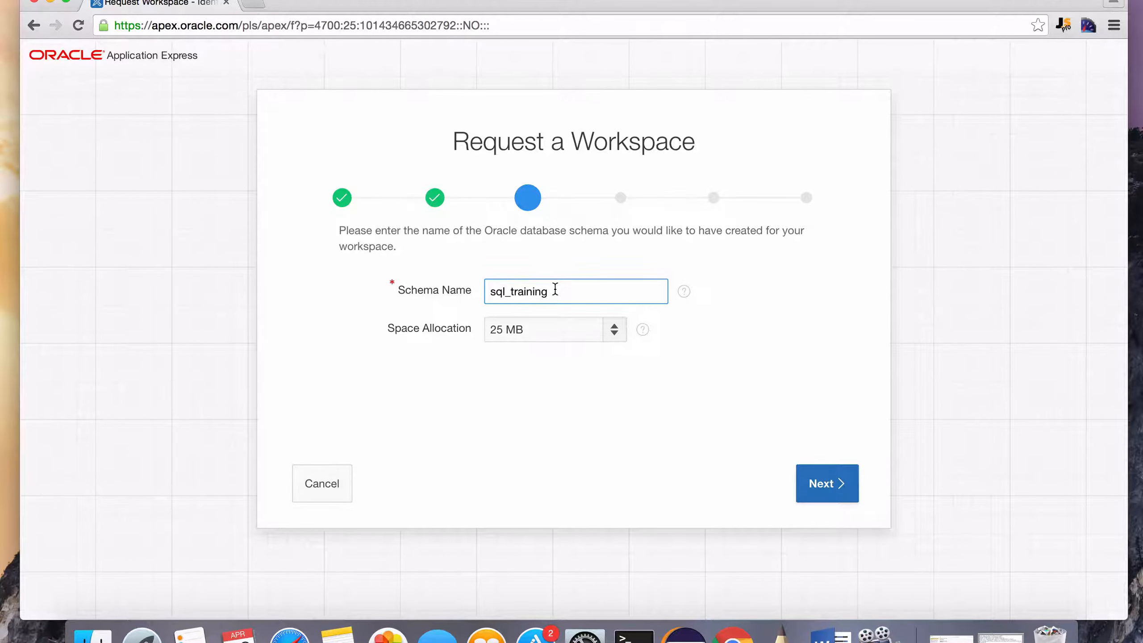
click(554, 329)
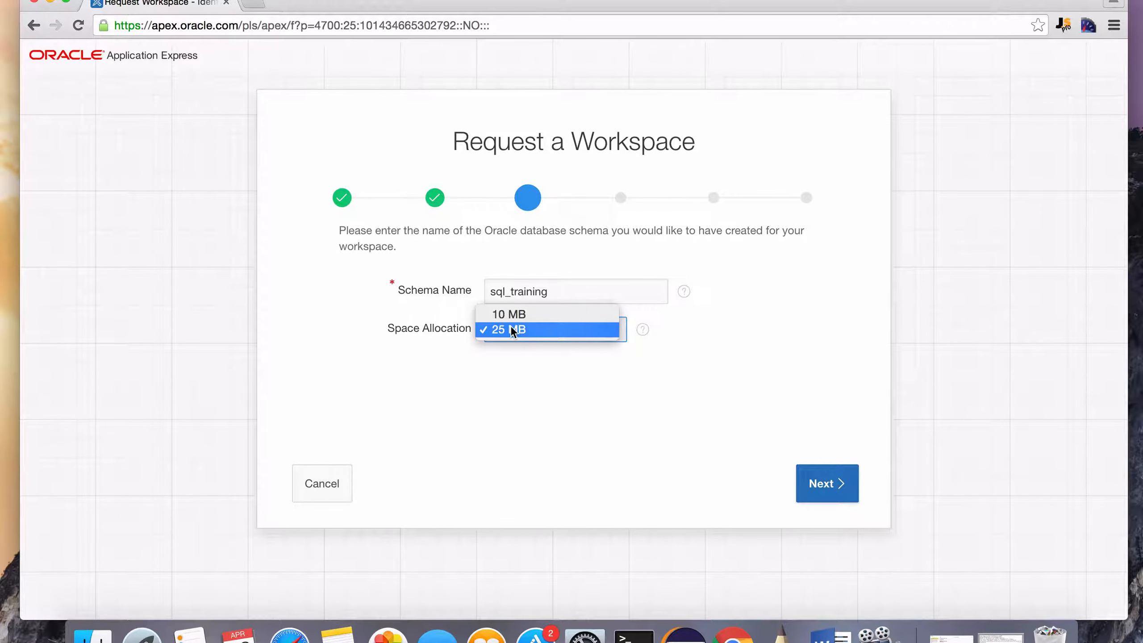
click(505, 330)
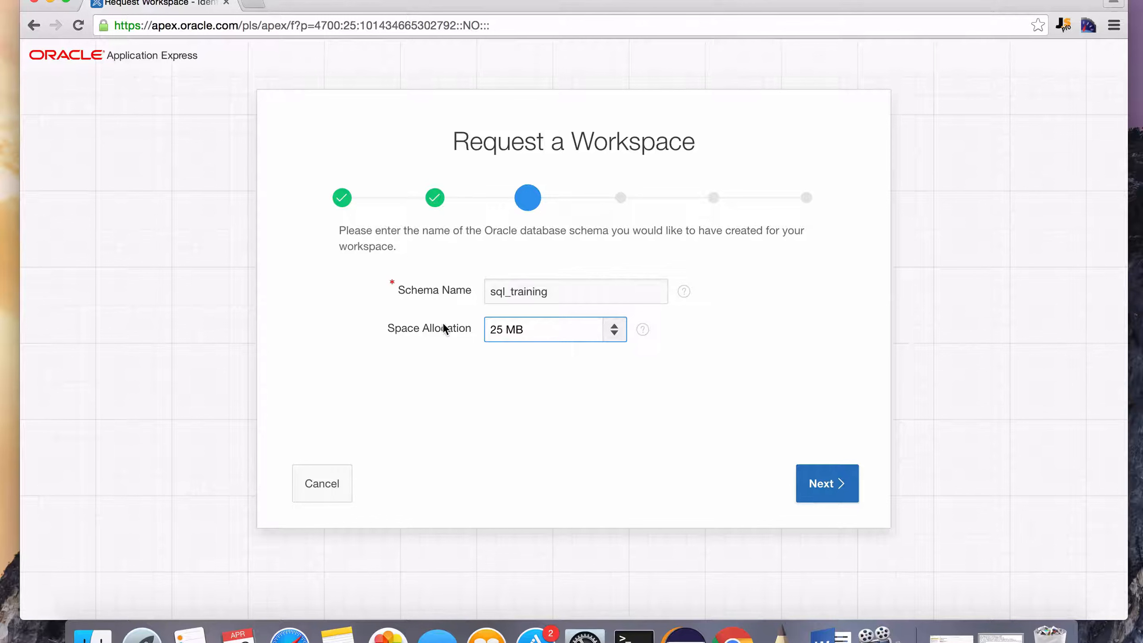
click(554, 329)
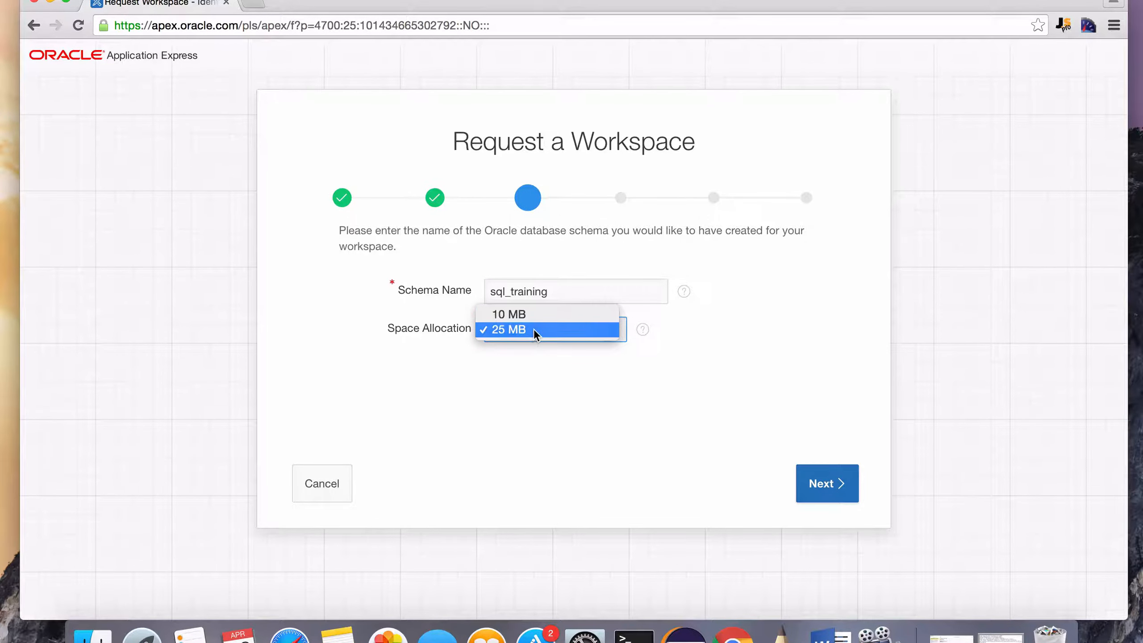
click(508, 329)
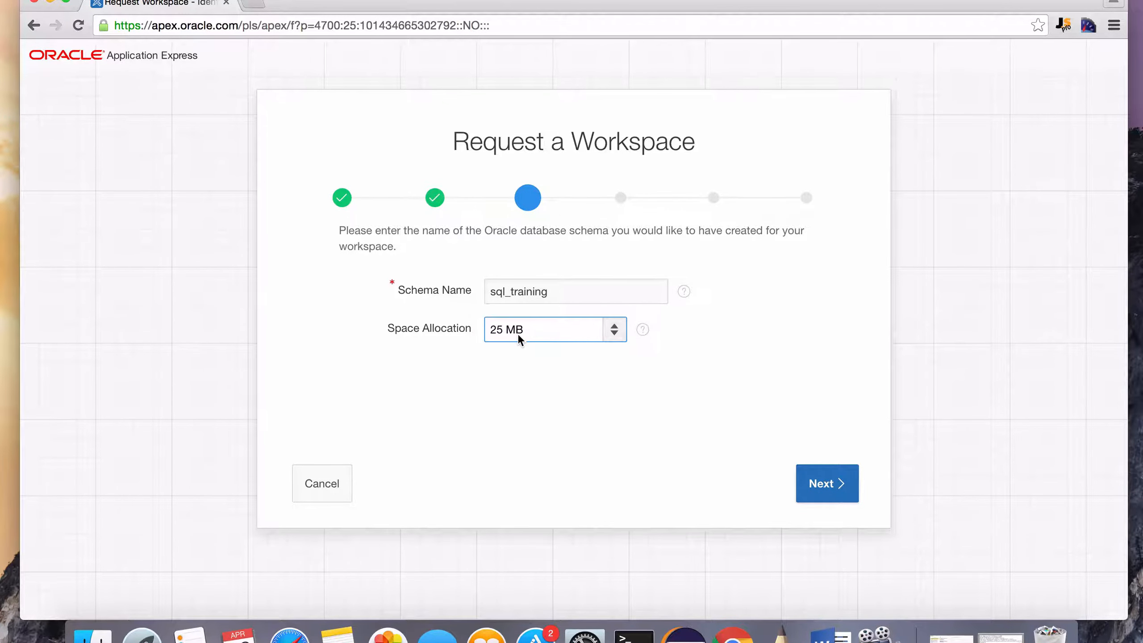
mouse_move(651, 400)
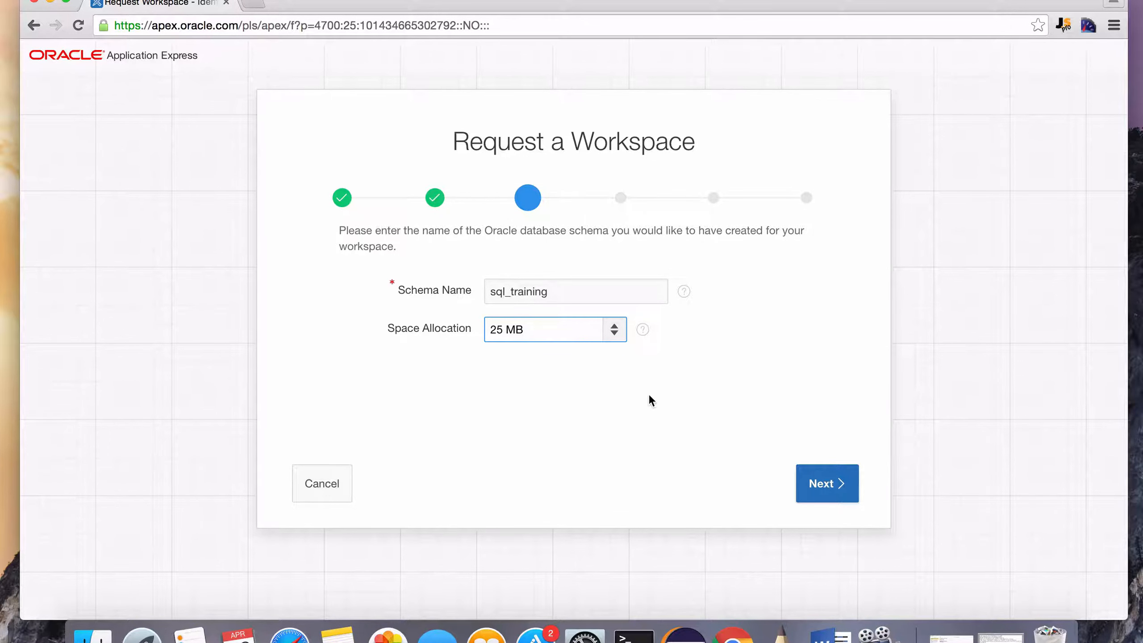
click(826, 483)
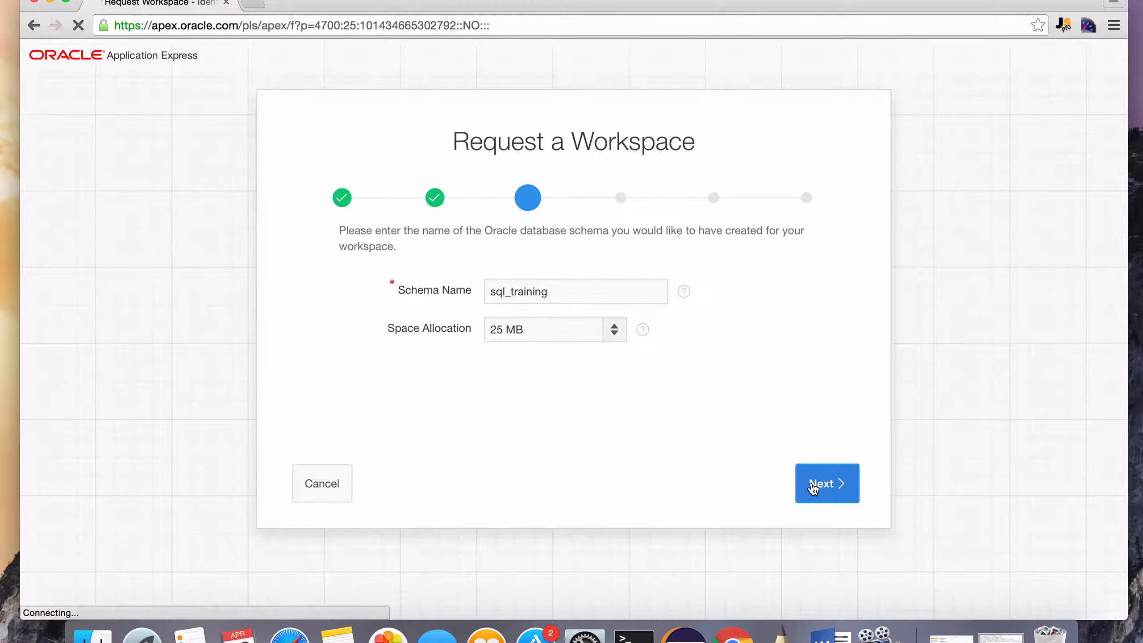
click(827, 483)
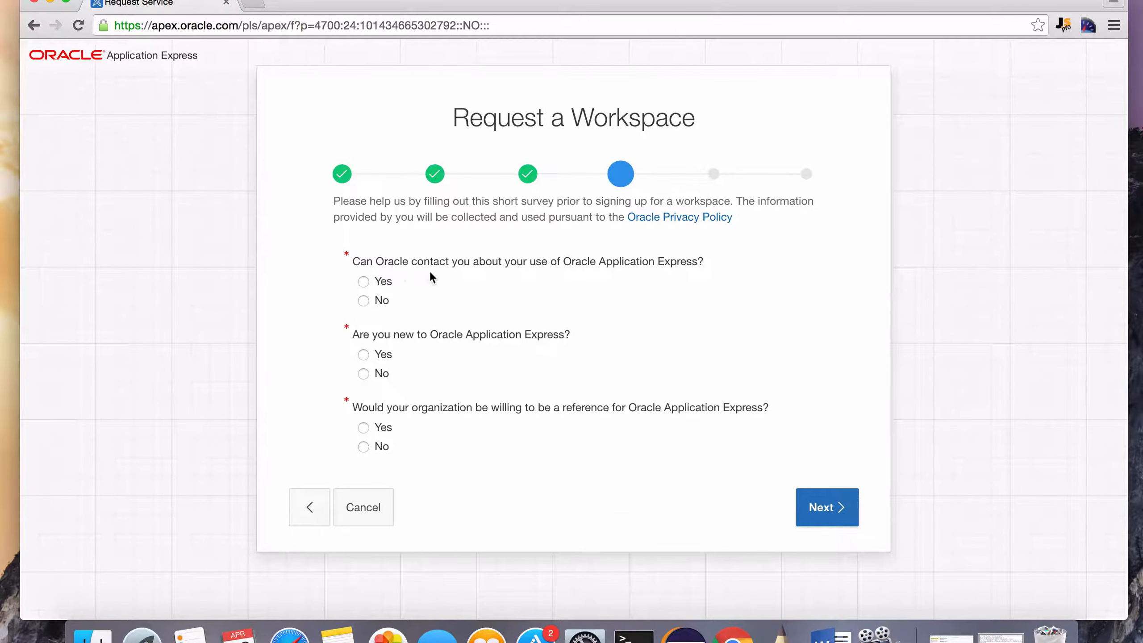
mouse_move(536, 272)
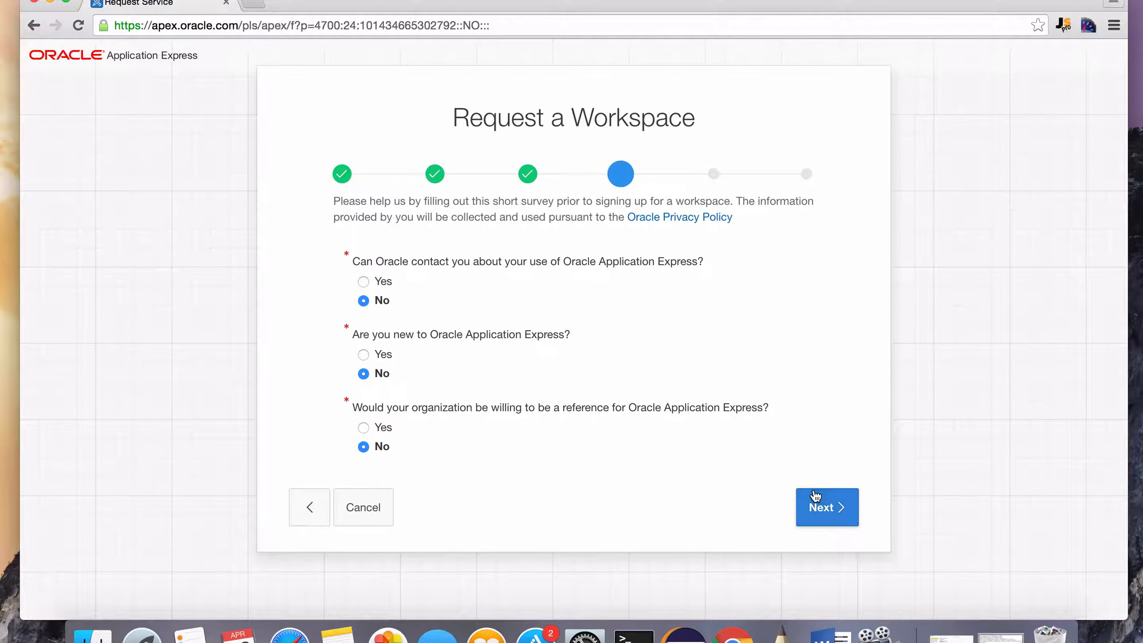
- Submit No survey answers, accept the service terms, and continue to verification
click(827, 507)
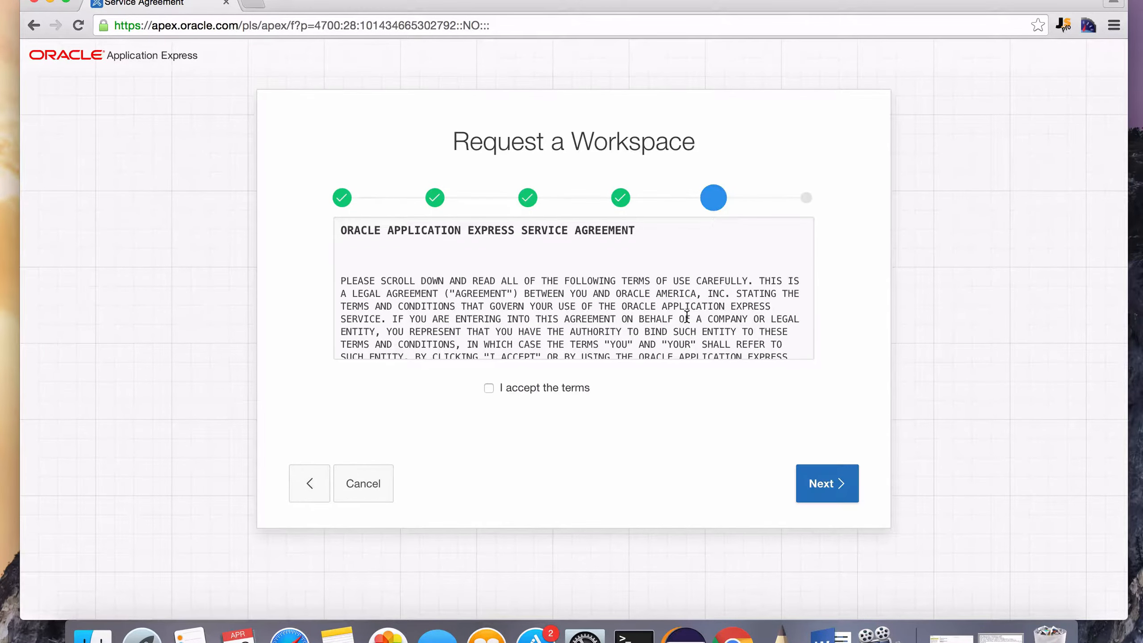
scroll(down, 3)
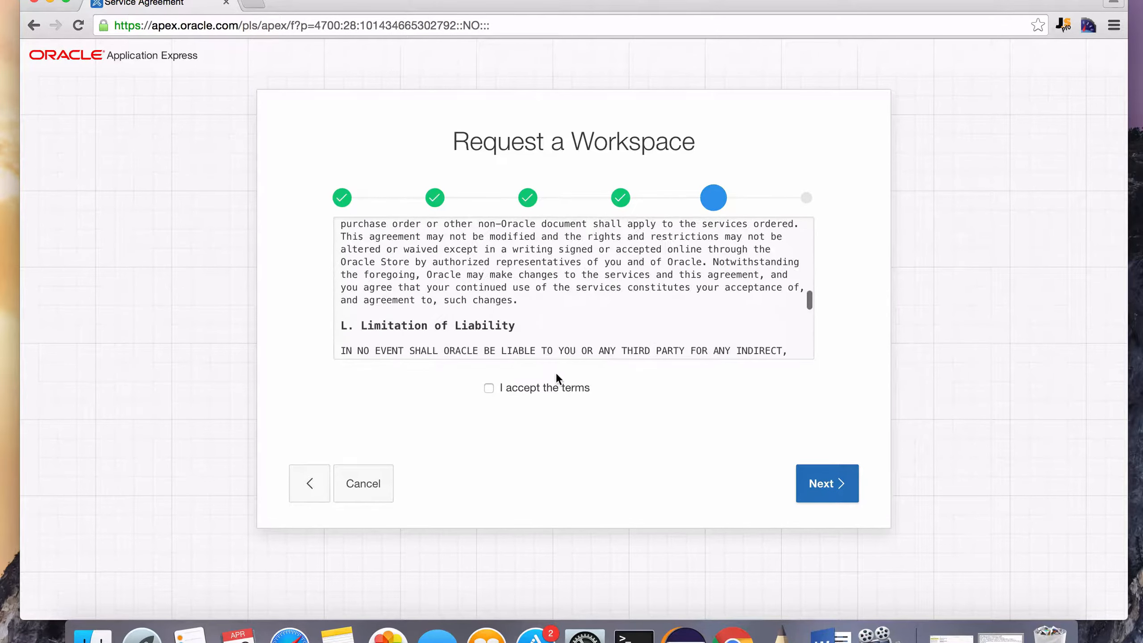
click(488, 387)
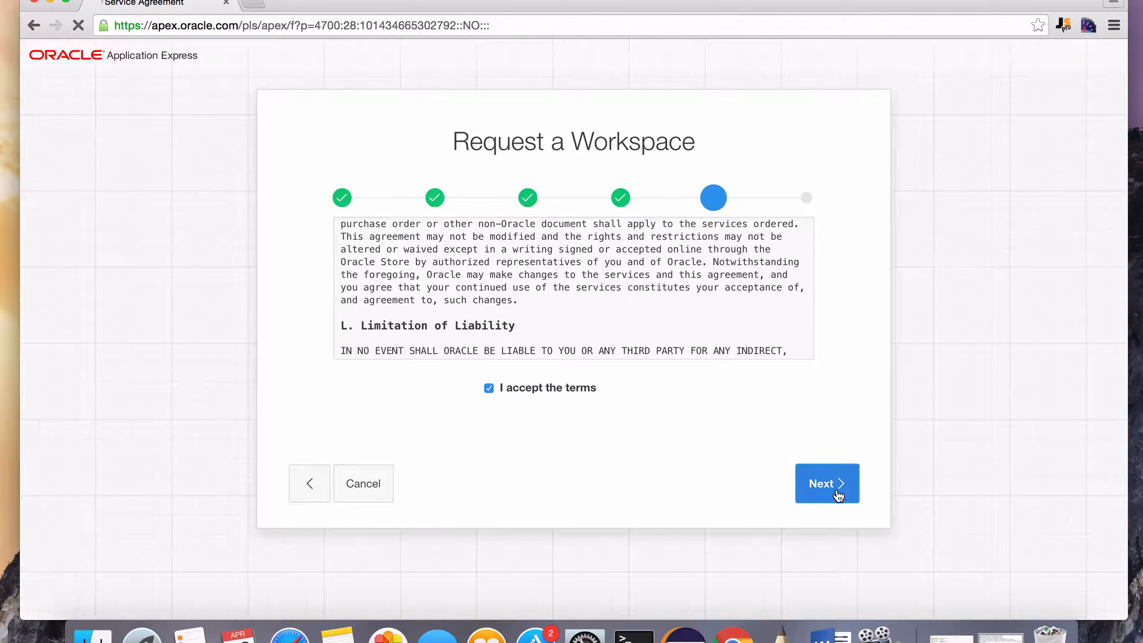
click(826, 484)
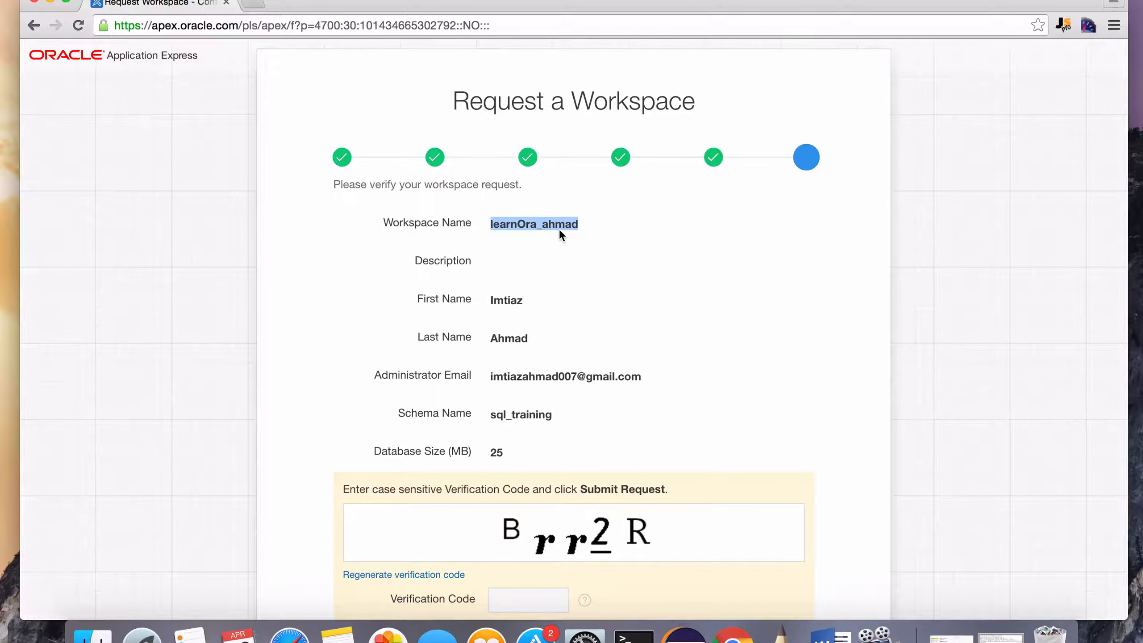
scroll(down, 3)
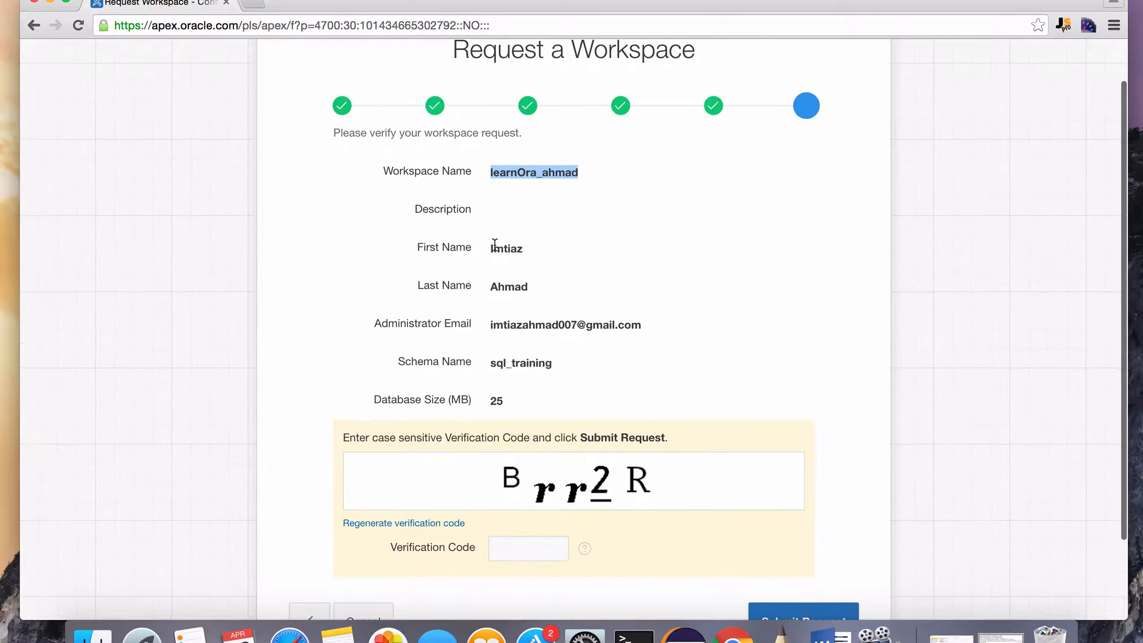
scroll(down, 3)
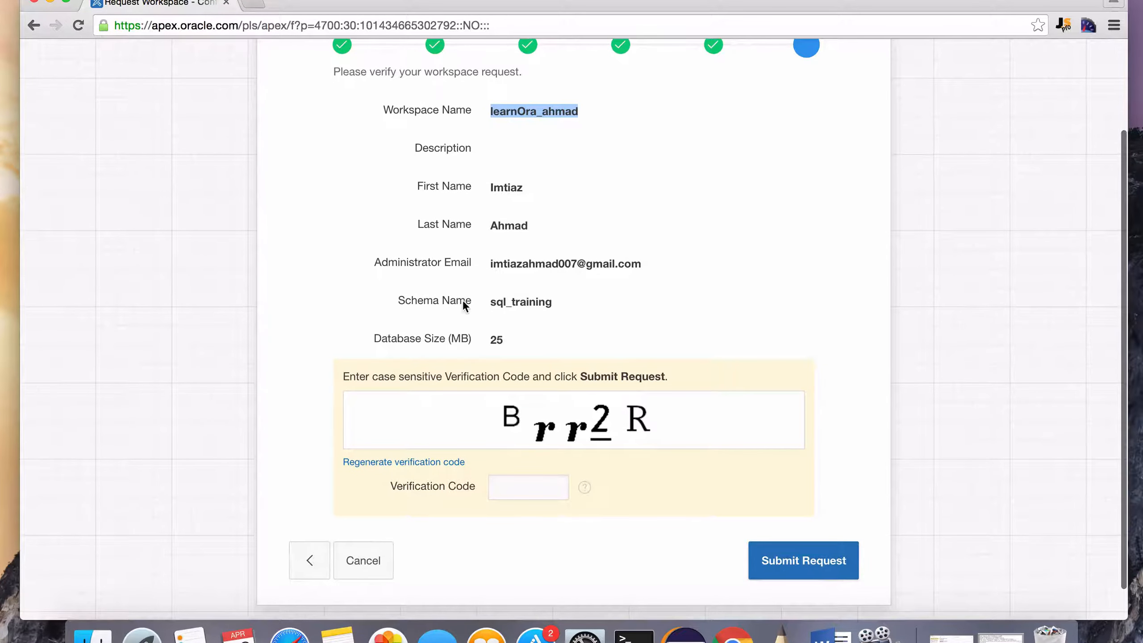
double_click(520, 301)
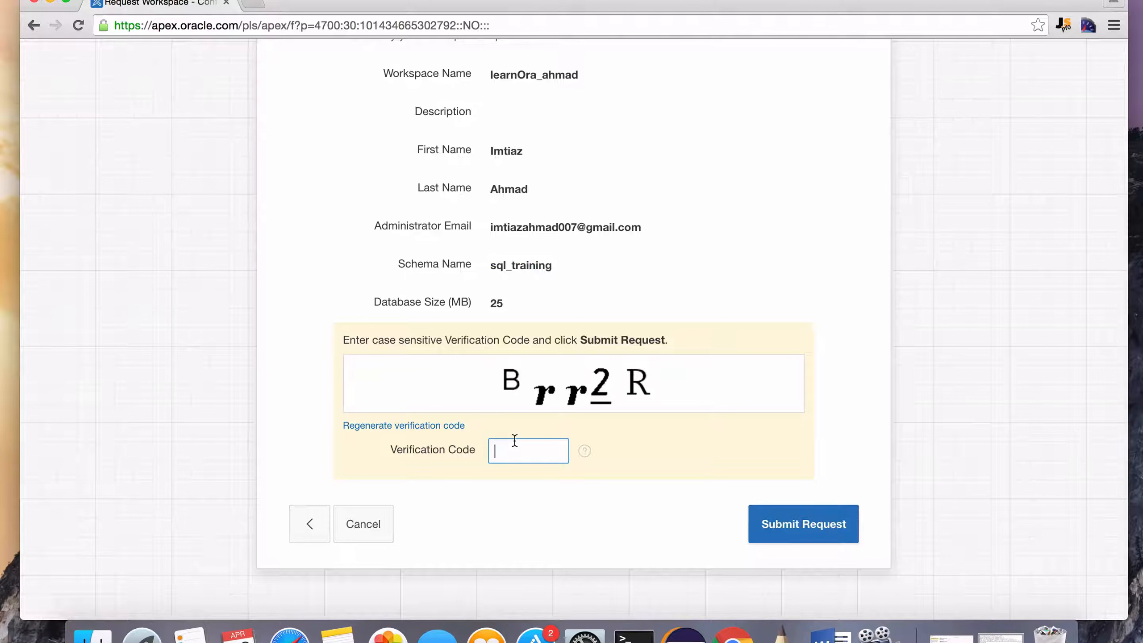
text(Brr)
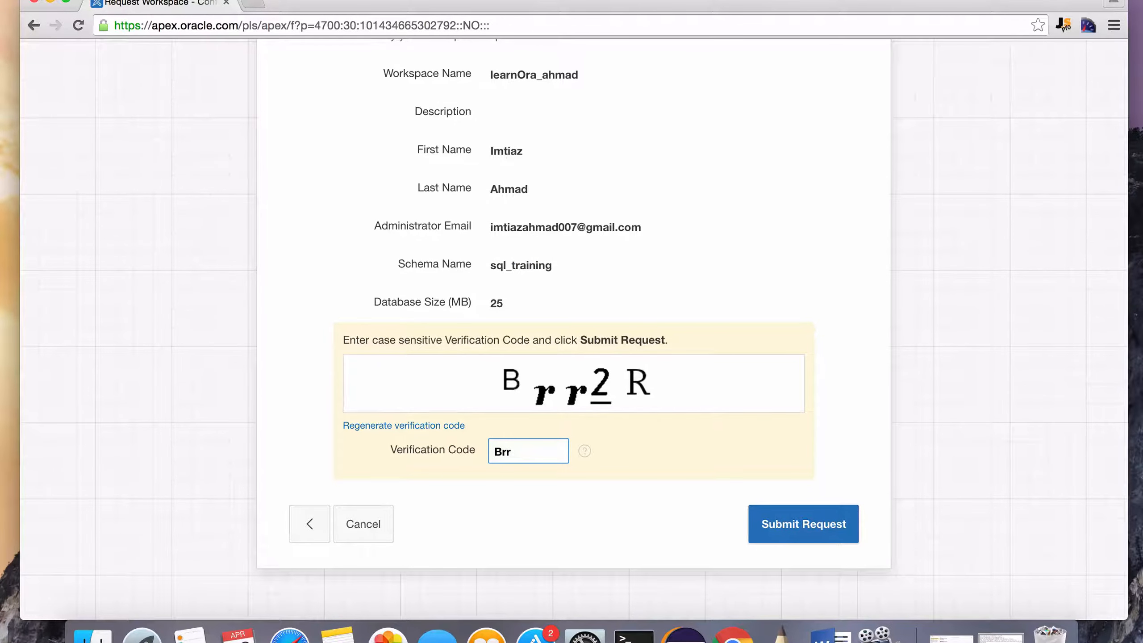
click(803, 524)
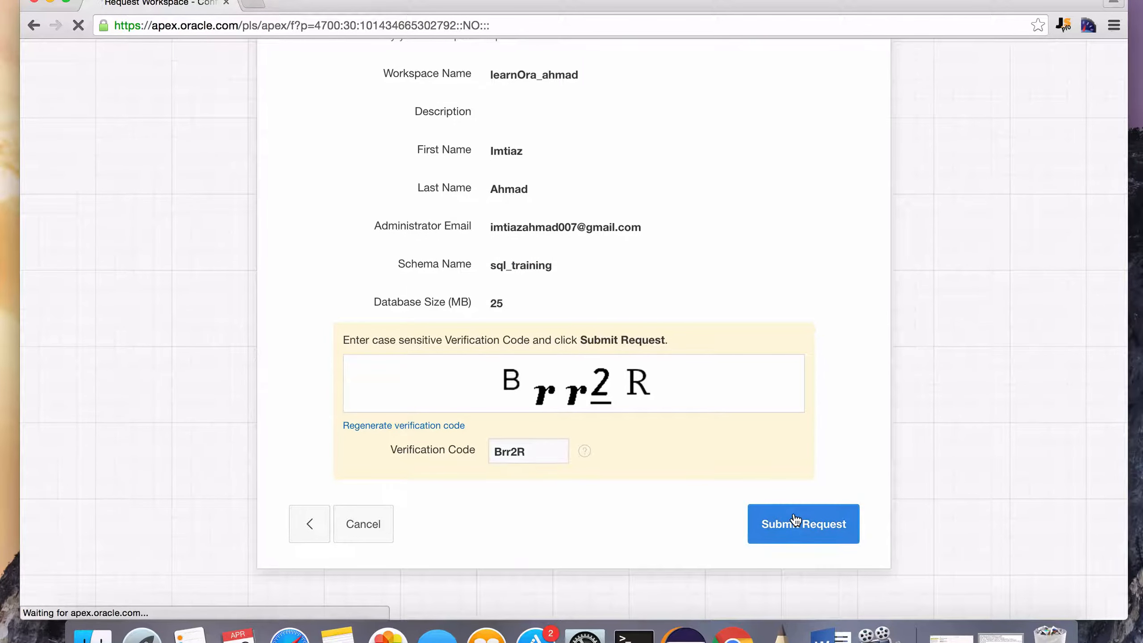
click(803, 523)
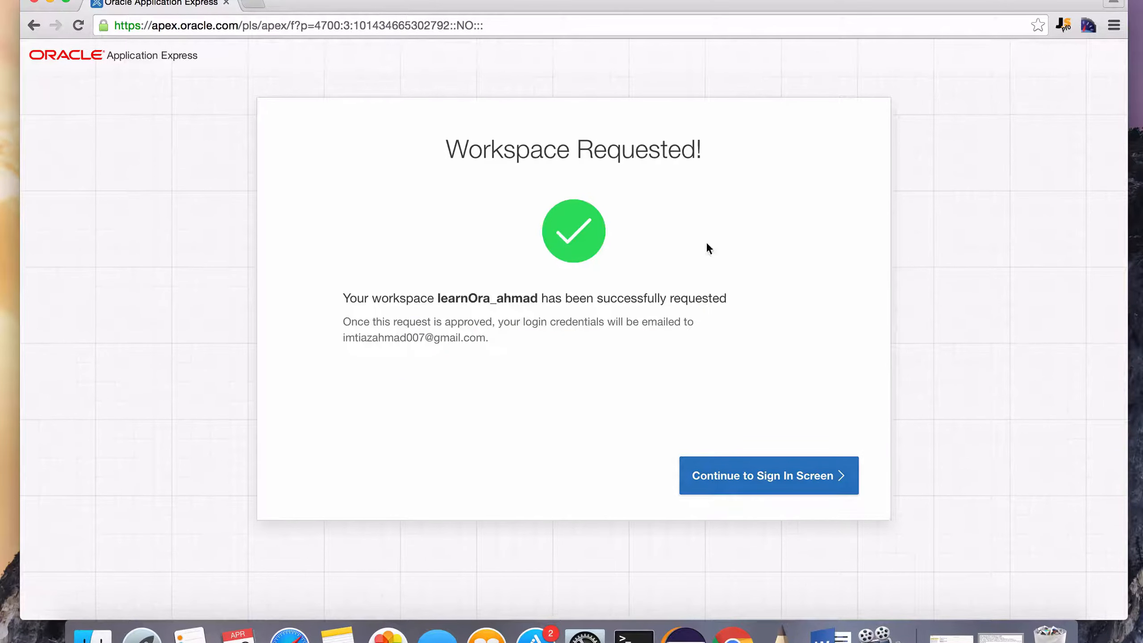
mouse_move(625, 191)
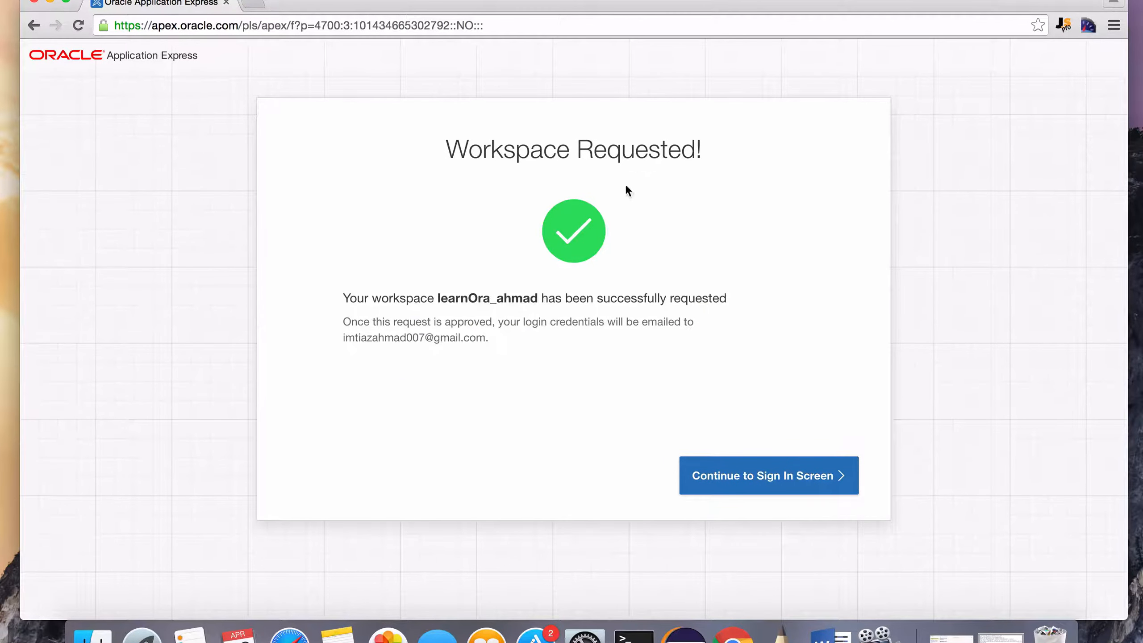
mouse_move(546, 300)
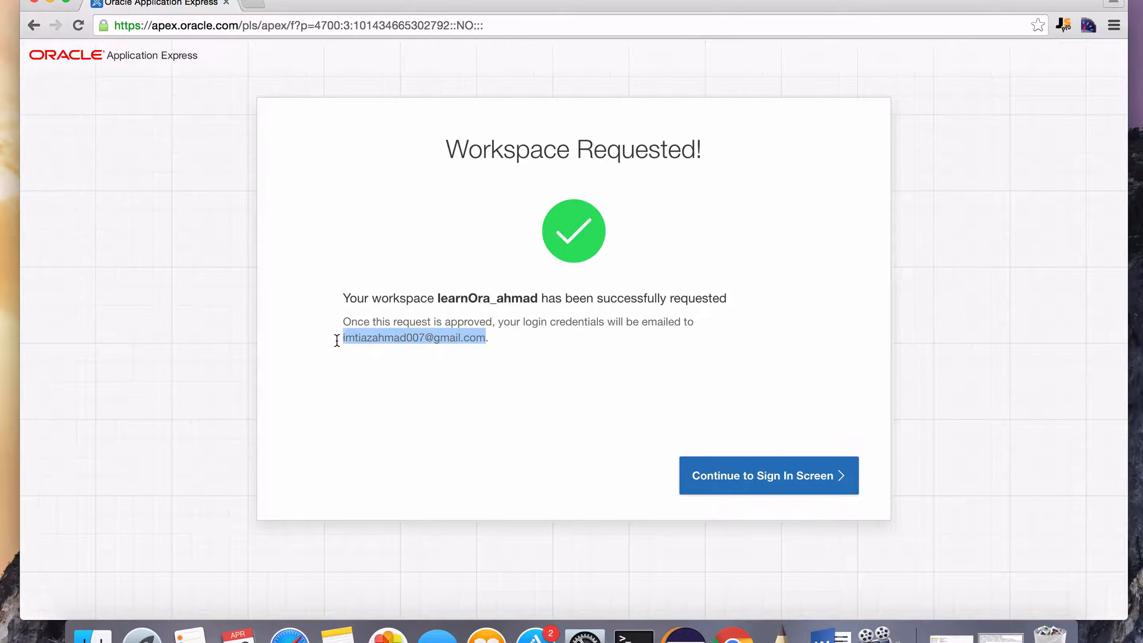
text(gmail.com)
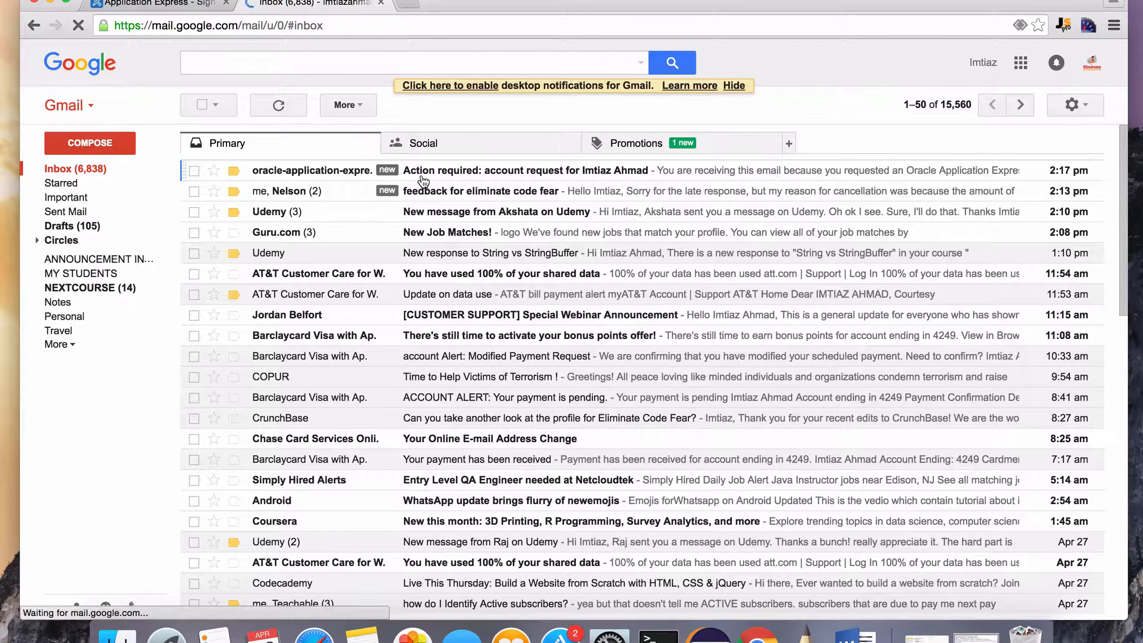
- Open the 'Action required: account request' email and follow its approval link
click(525, 171)
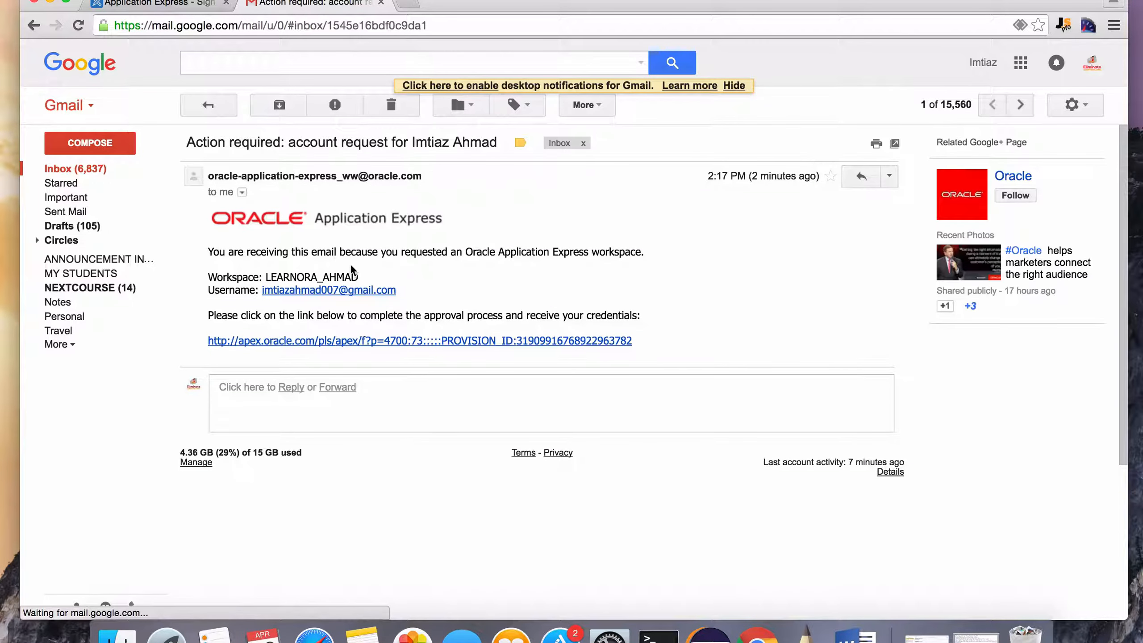
mouse_move(328, 290)
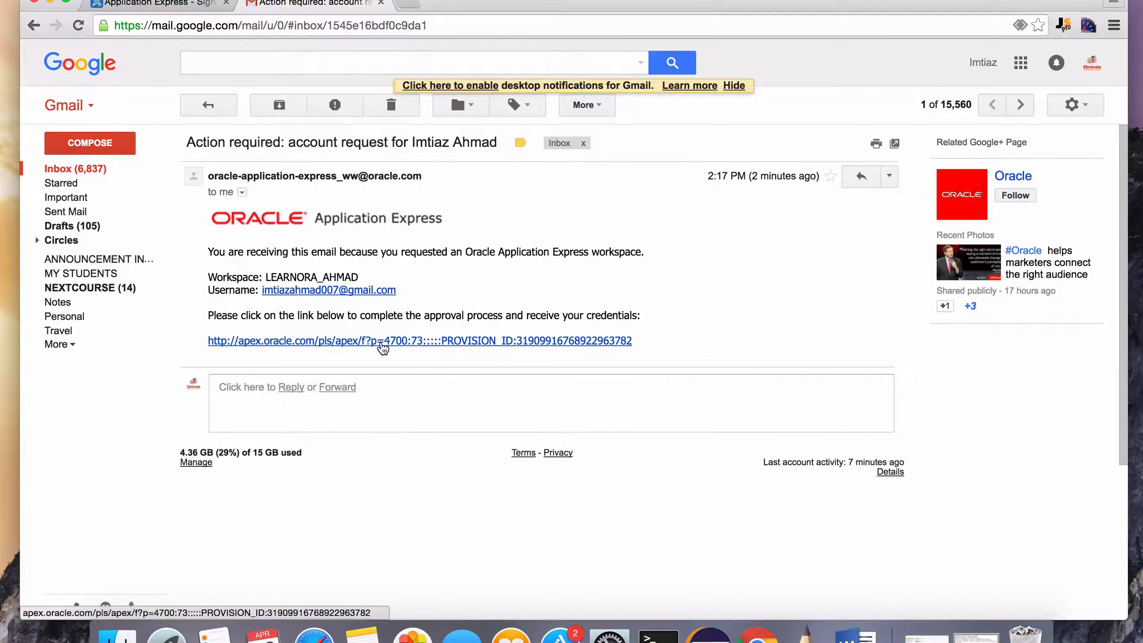
click(382, 340)
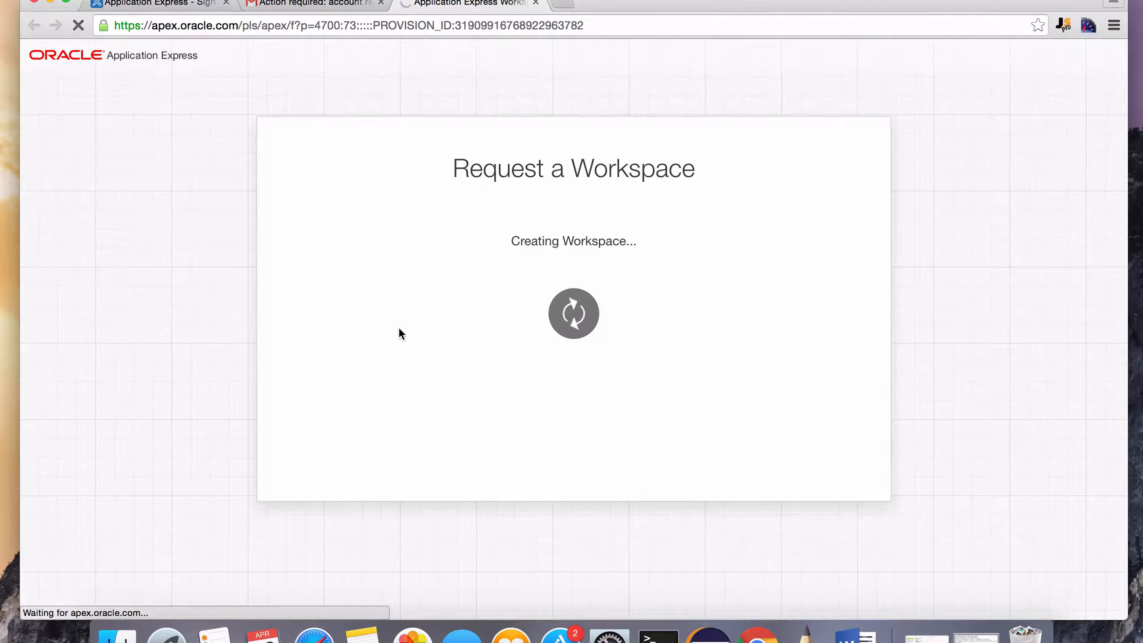
mouse_move(481, 295)
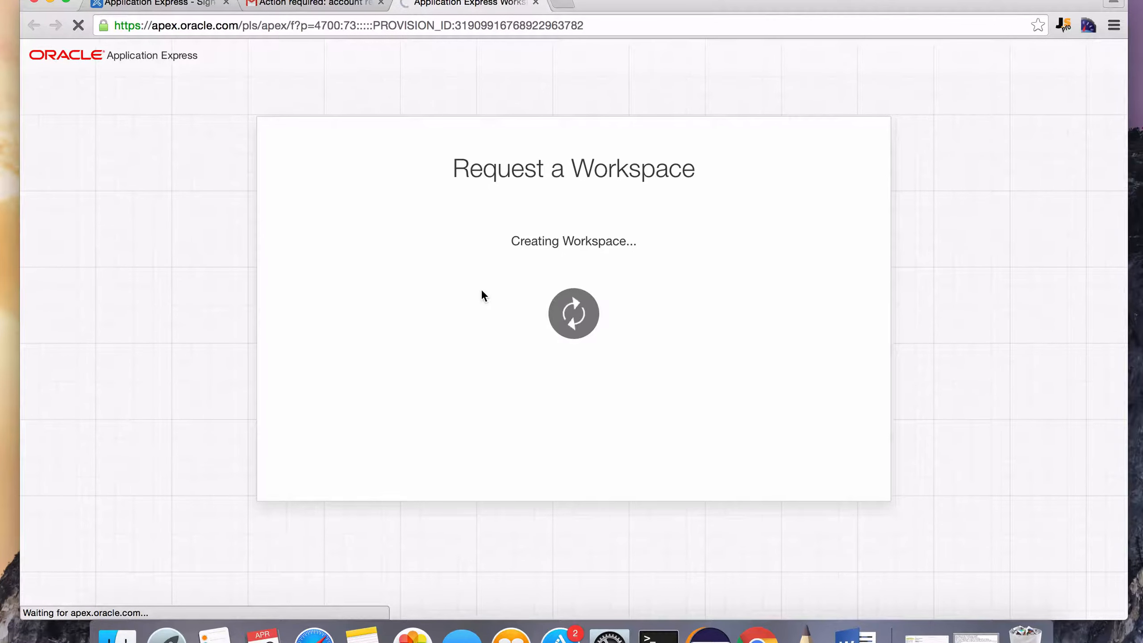
mouse_move(590, 258)
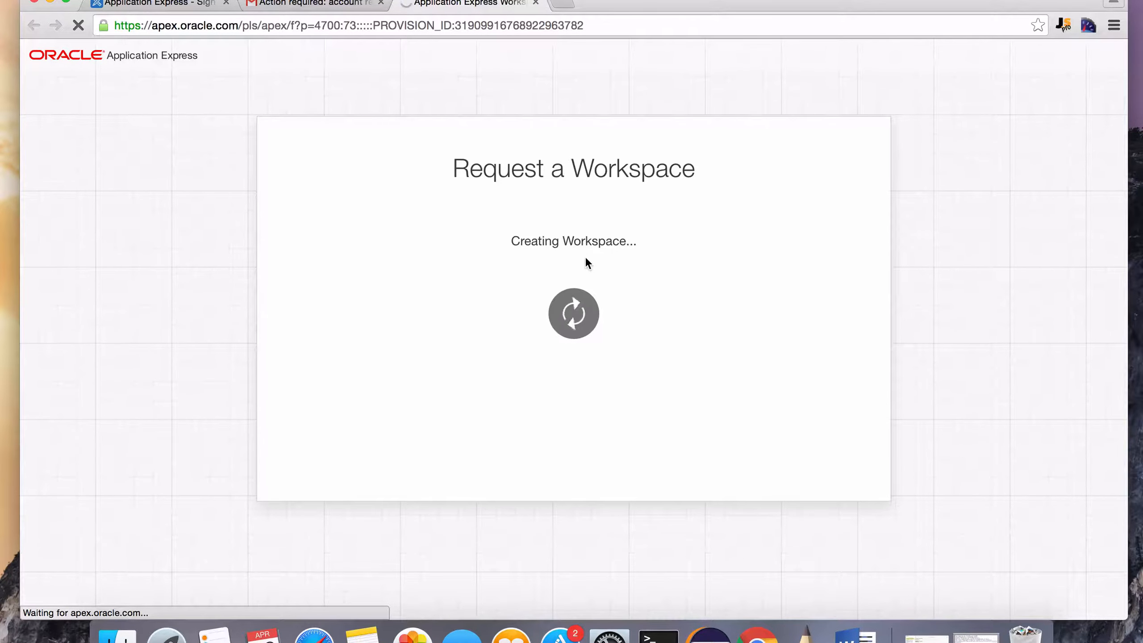
mouse_move(582, 263)
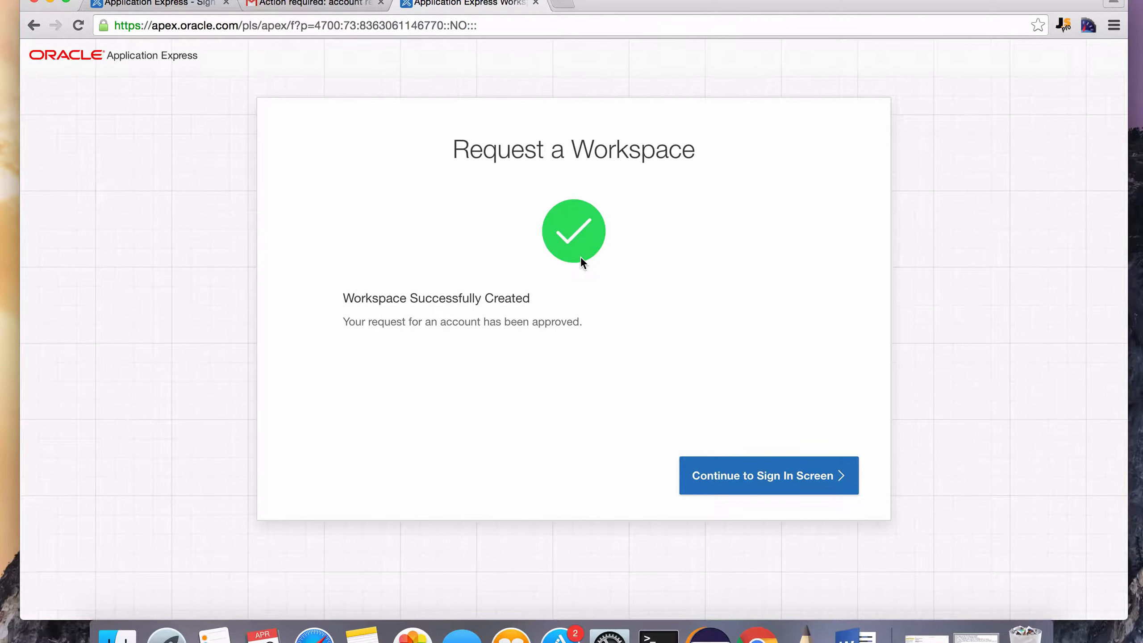
mouse_move(572, 308)
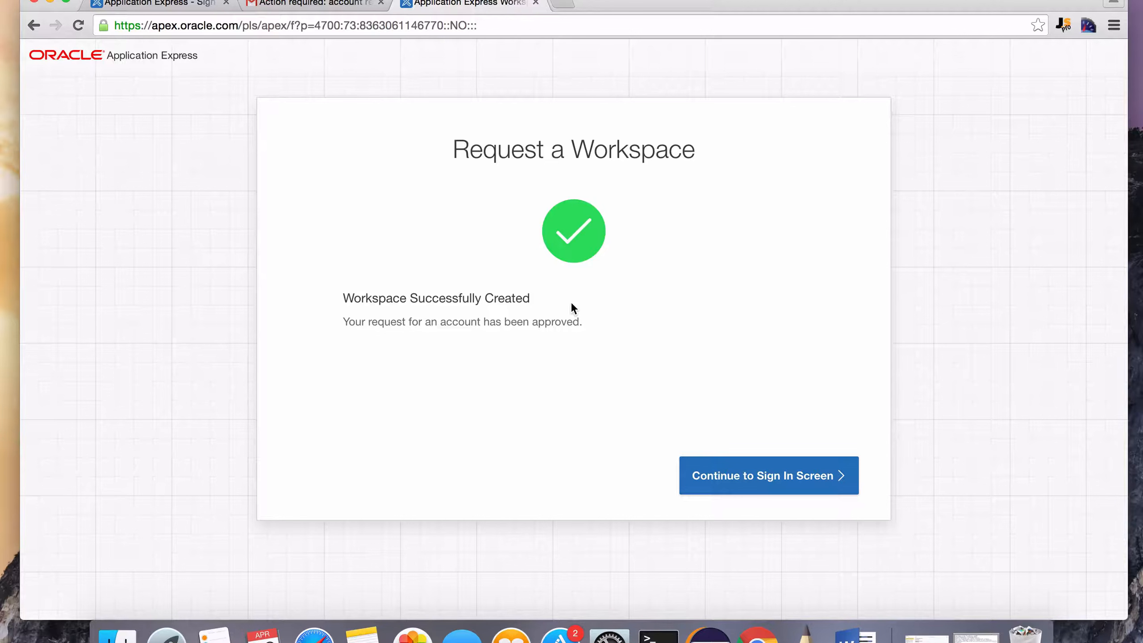
- After 'Workspace Successfully Created' appears, continue to the sign-in screen
click(767, 475)
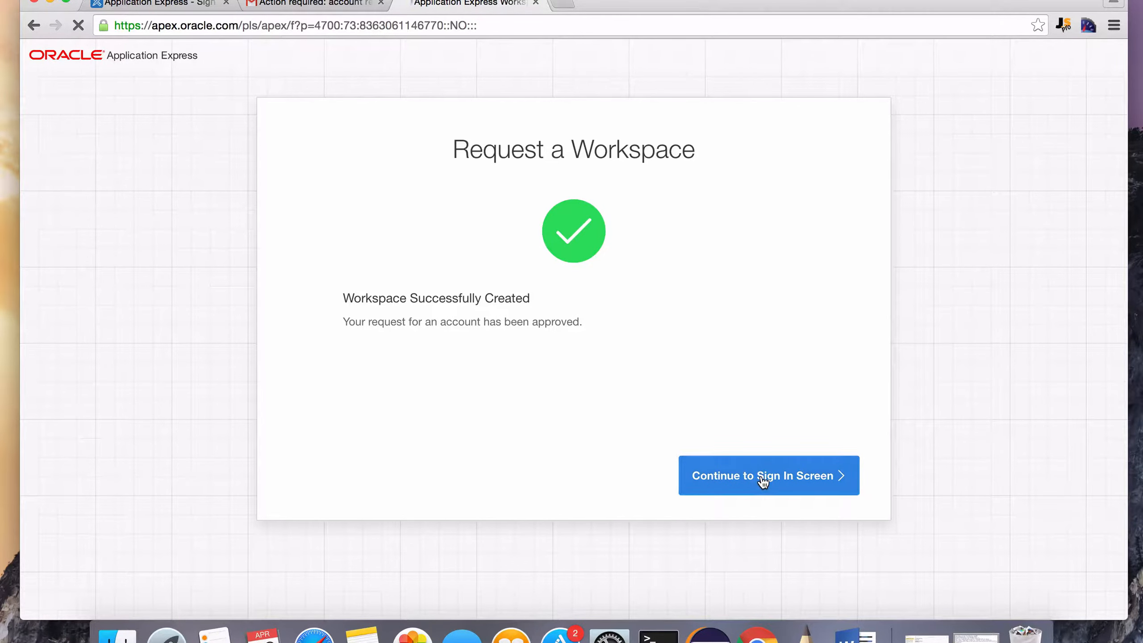
- Enter and confirm a new account password on the Change Password page, then apply
click(767, 475)
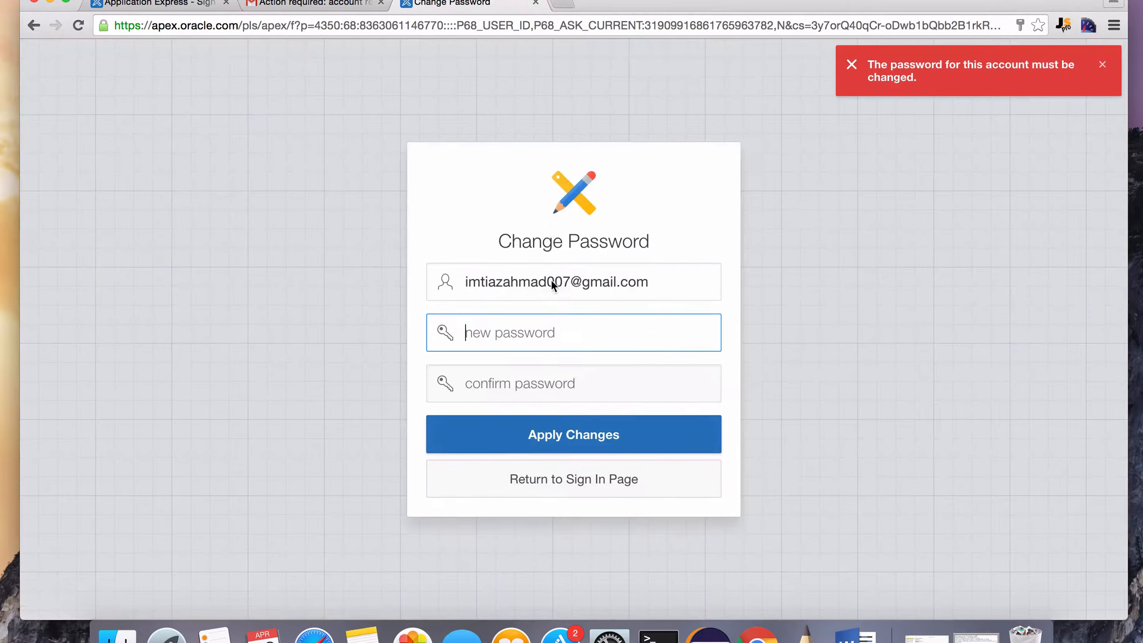
double_click(517, 282)
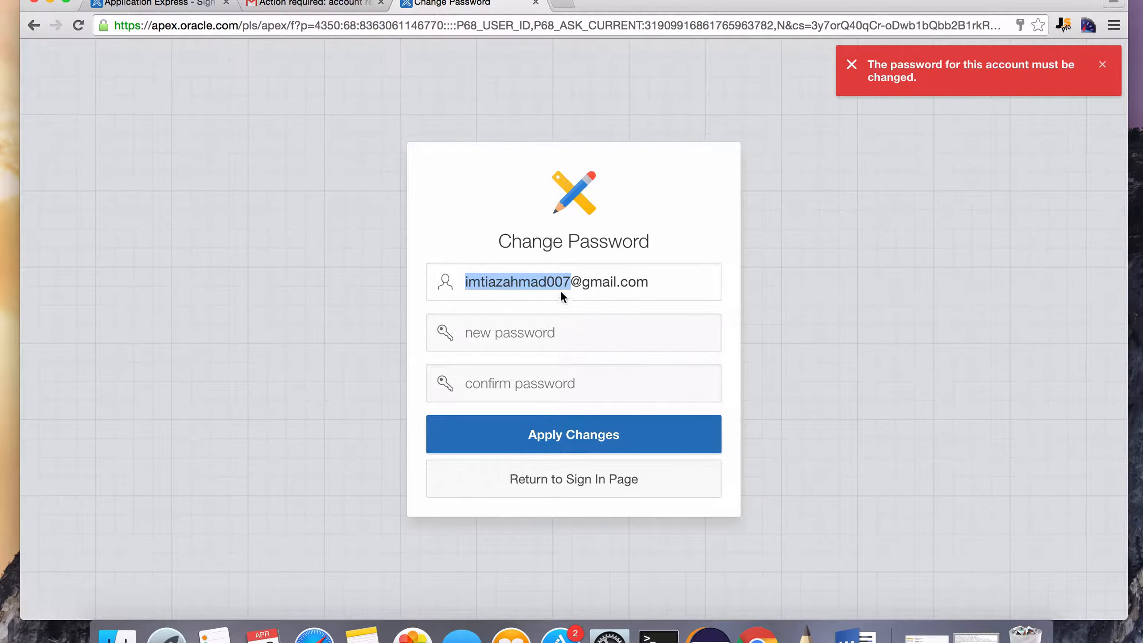
click(572, 332)
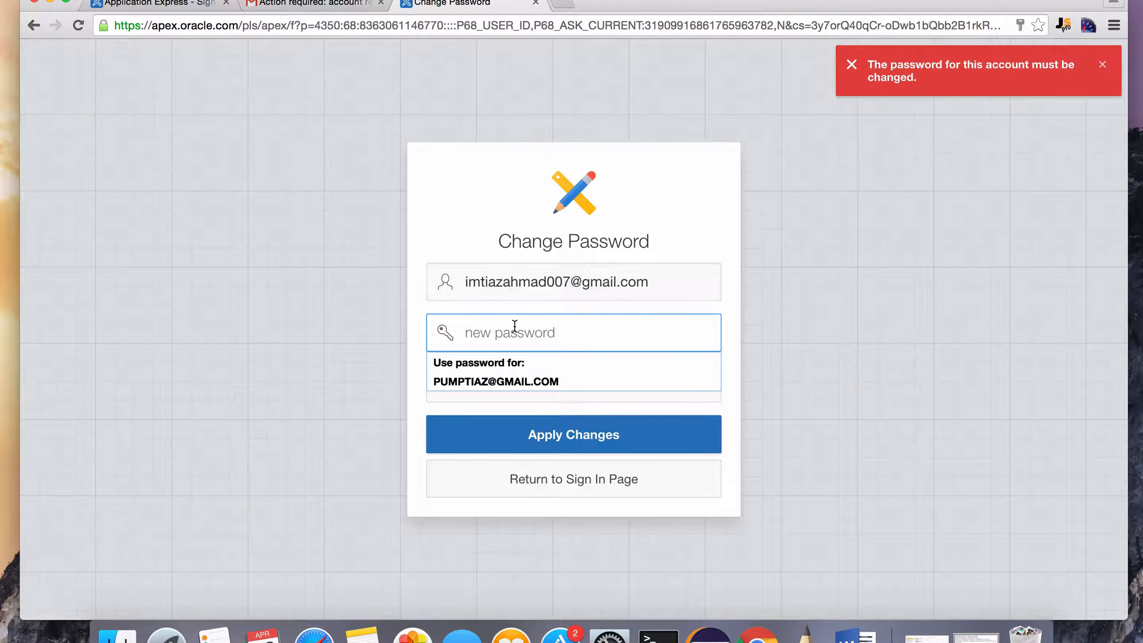
text(•)
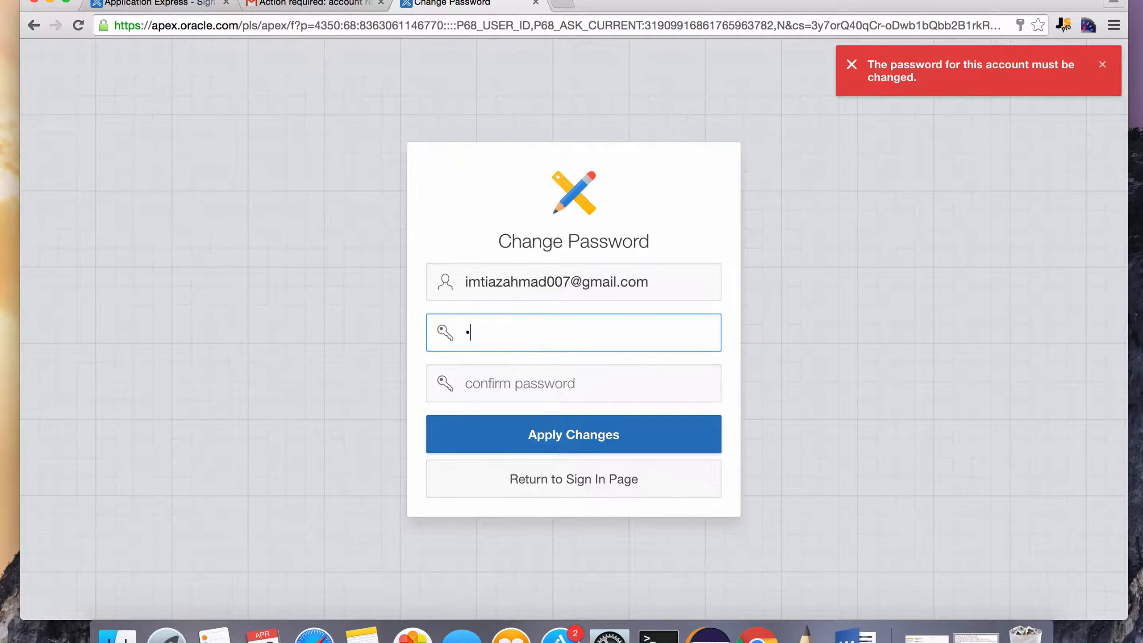
text(••)
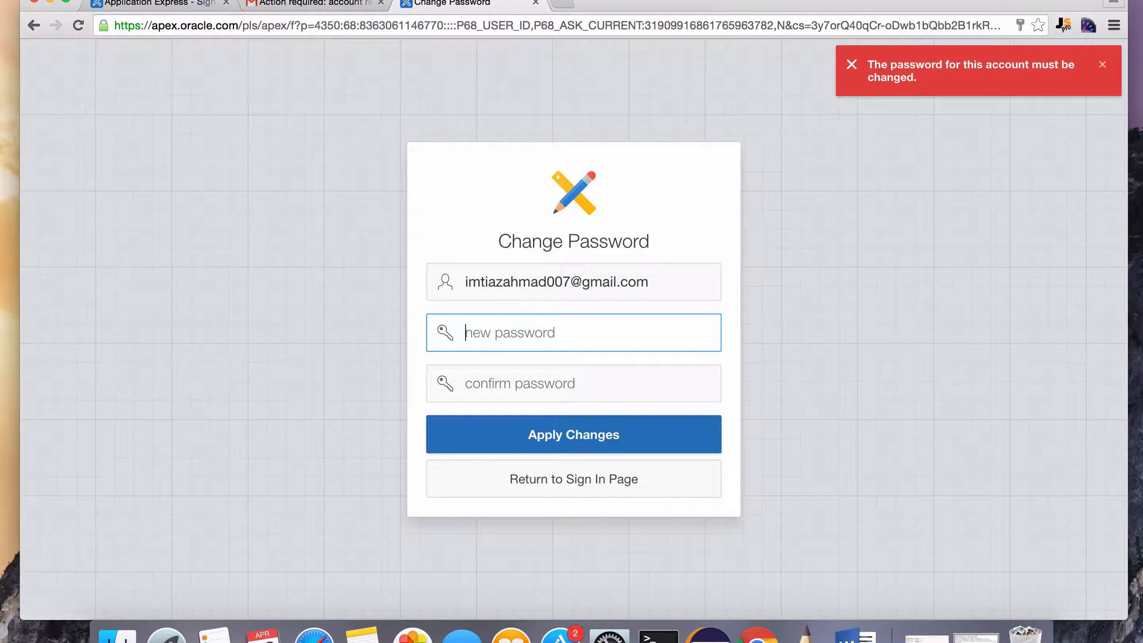
text(•)
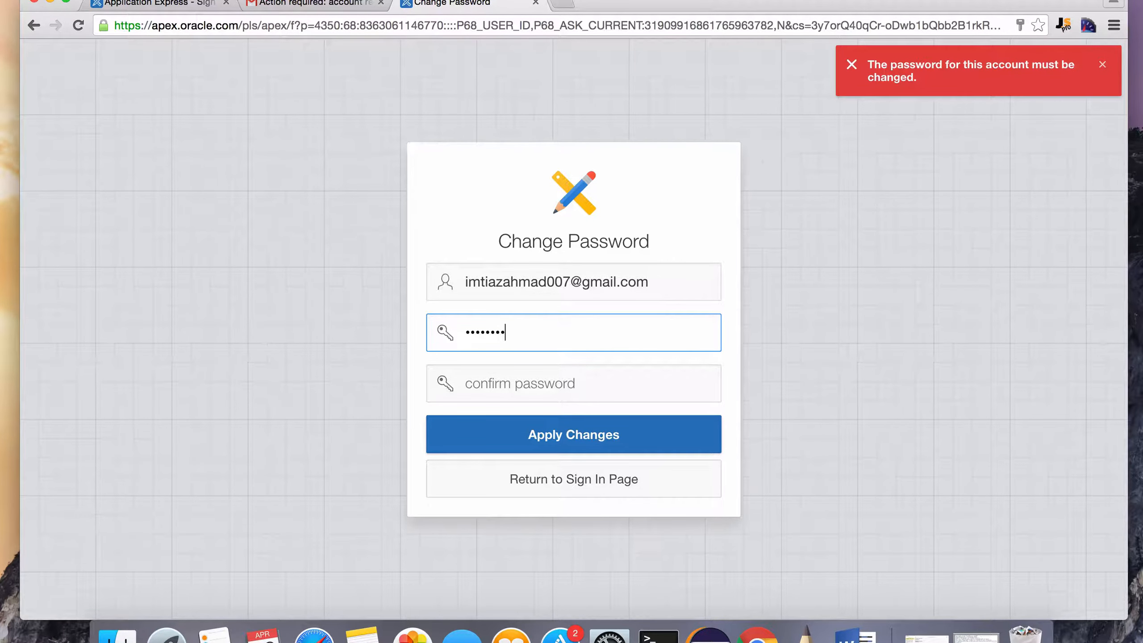
click(573, 433)
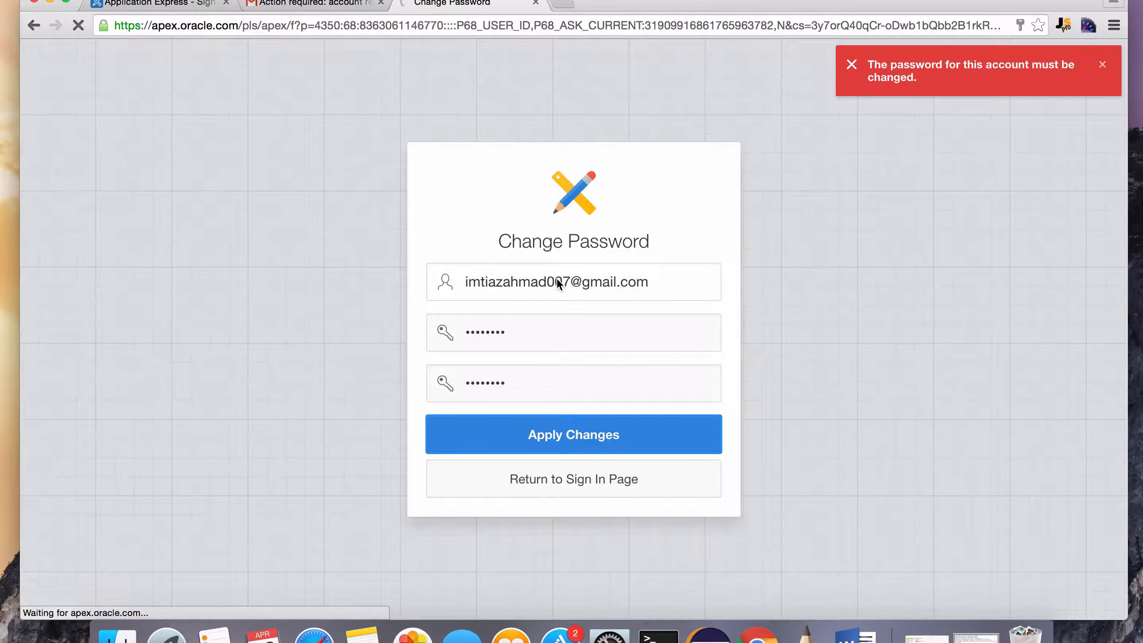
click(572, 434)
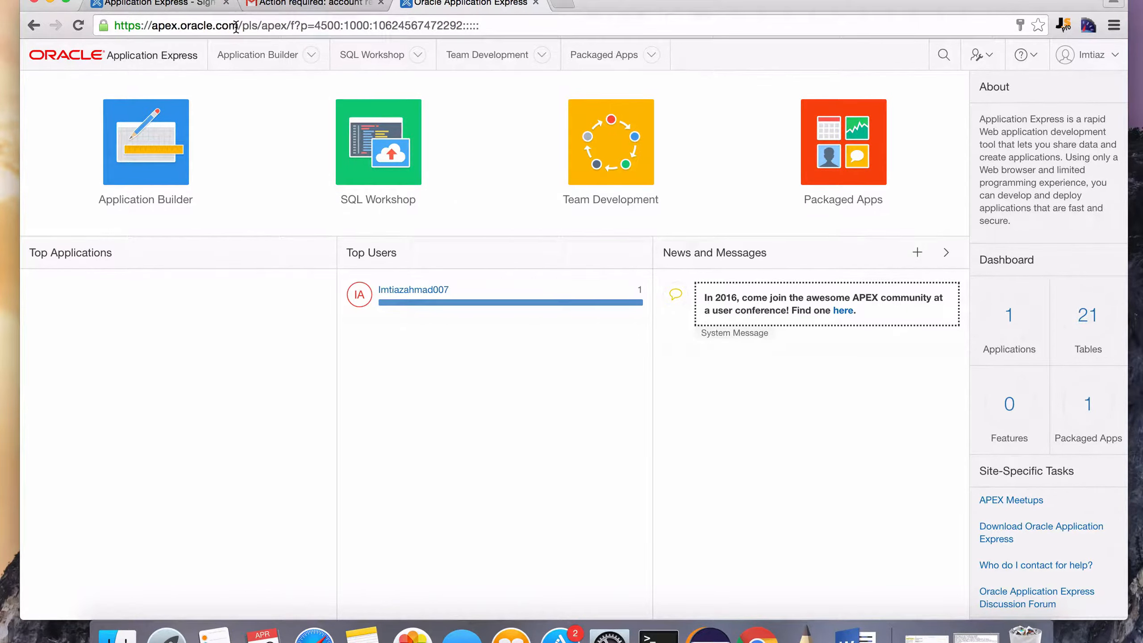
mouse_move(257, 54)
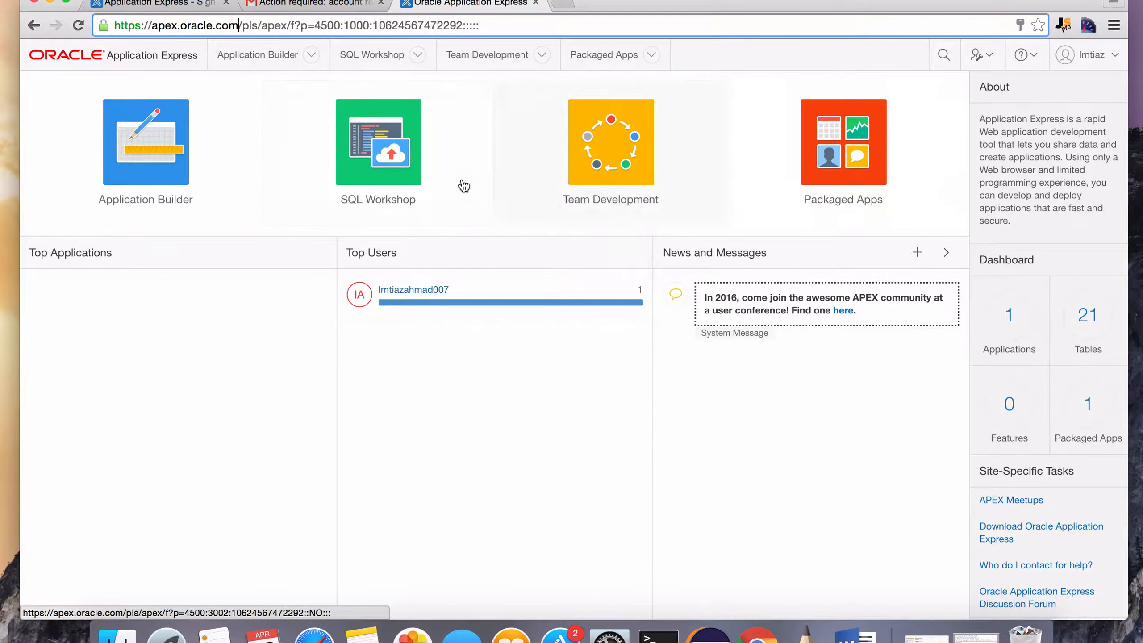
mouse_move(168, 153)
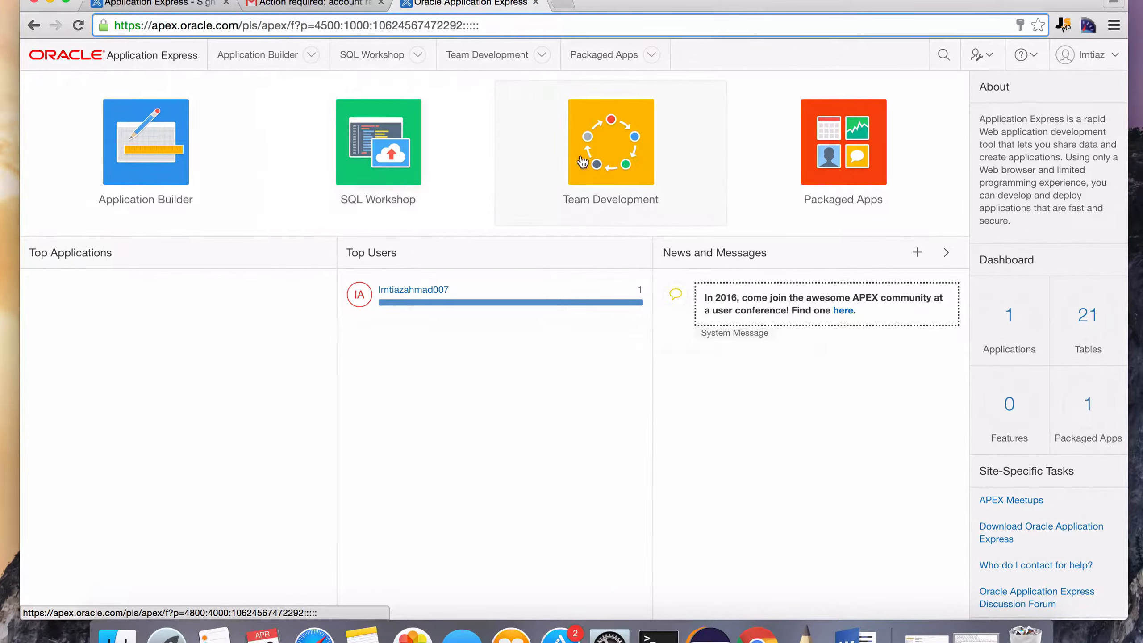
mouse_move(487, 153)
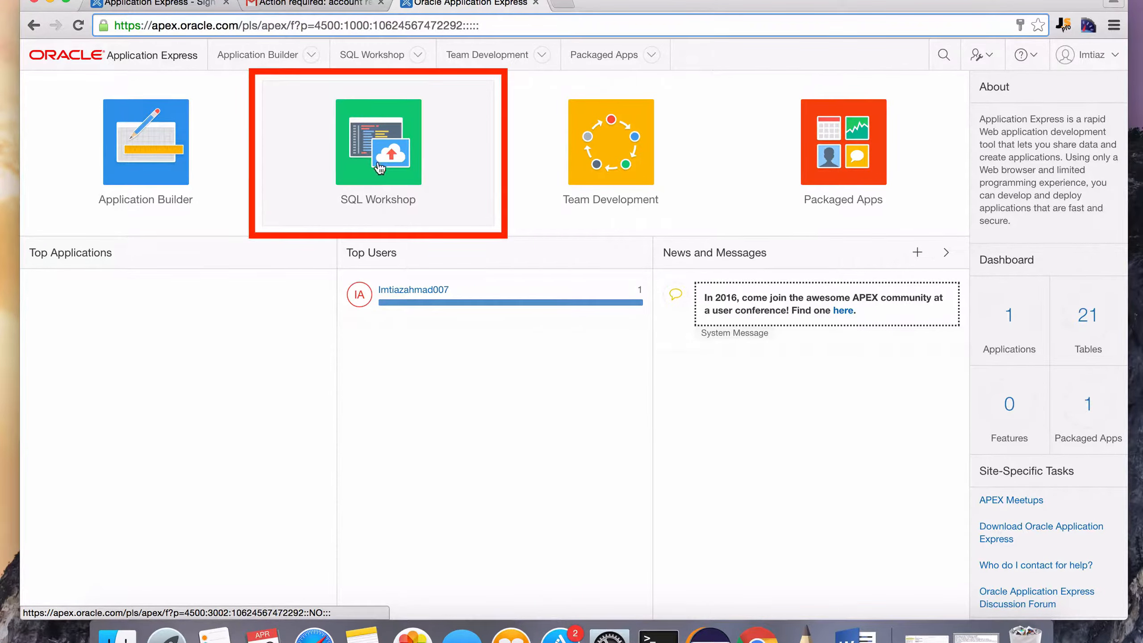
- Open SQL Workshop from the workspace home, then launch Object Browser
click(378, 142)
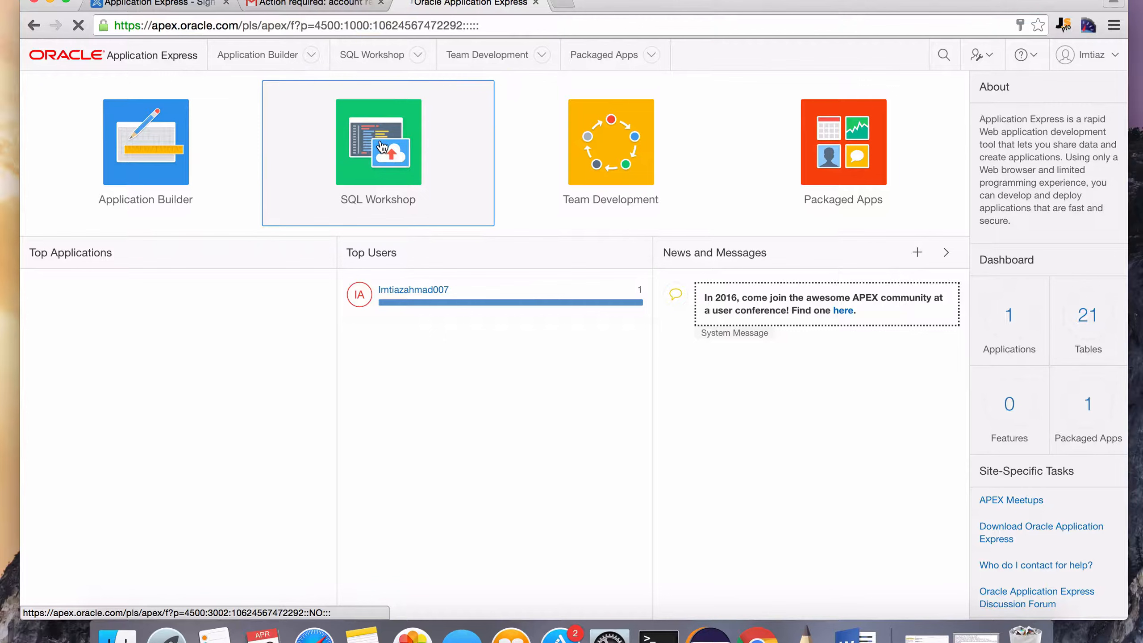
click(377, 142)
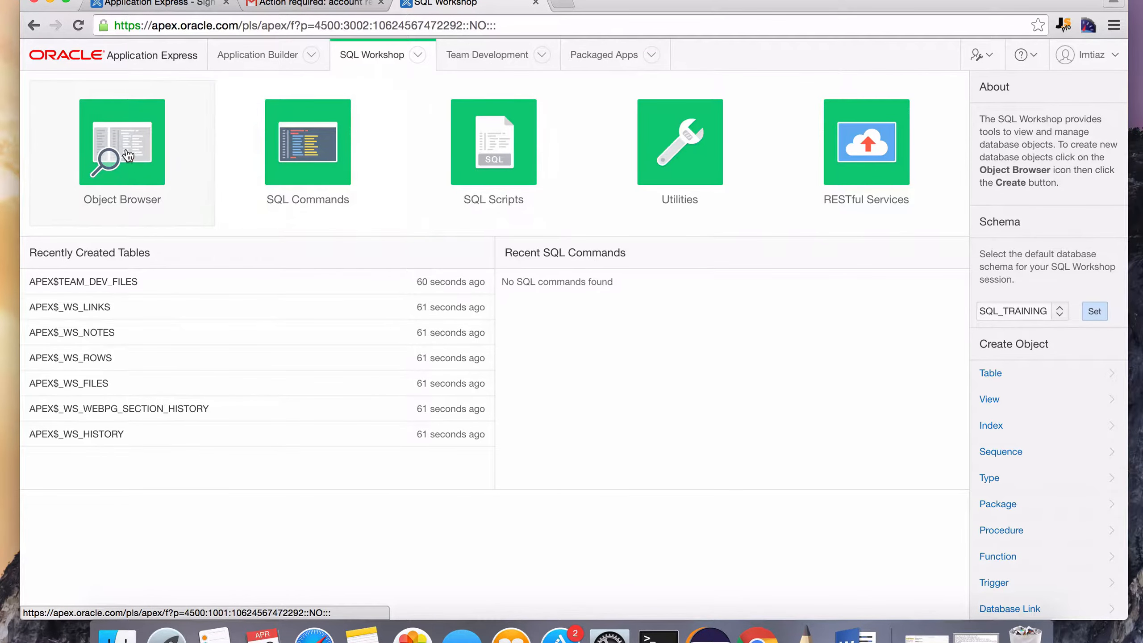
click(122, 142)
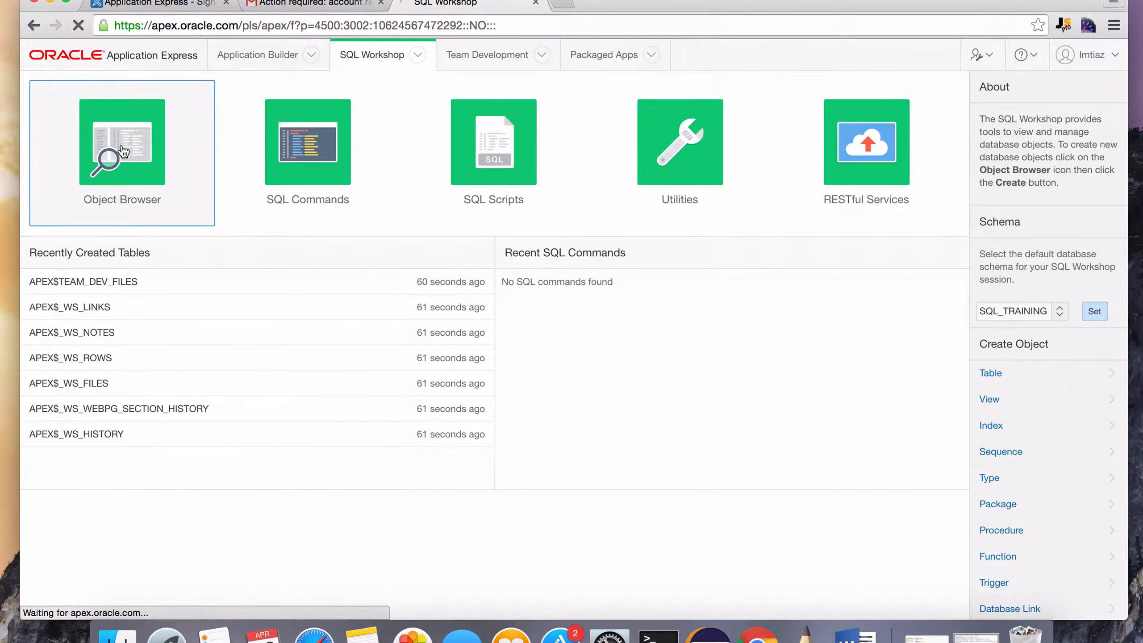
click(121, 142)
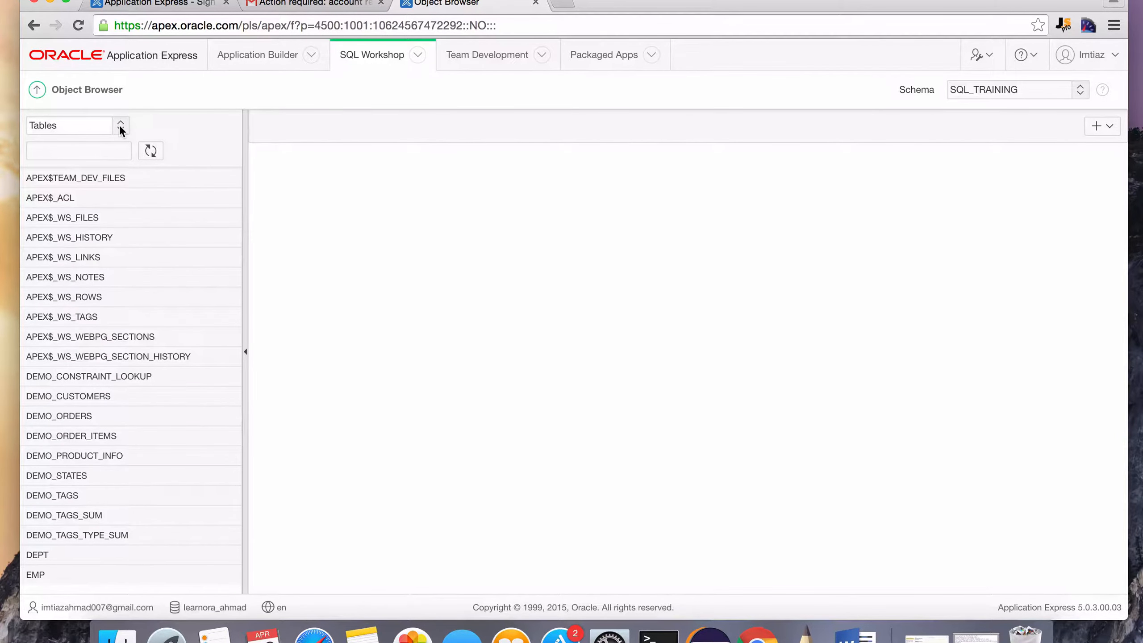
click(120, 124)
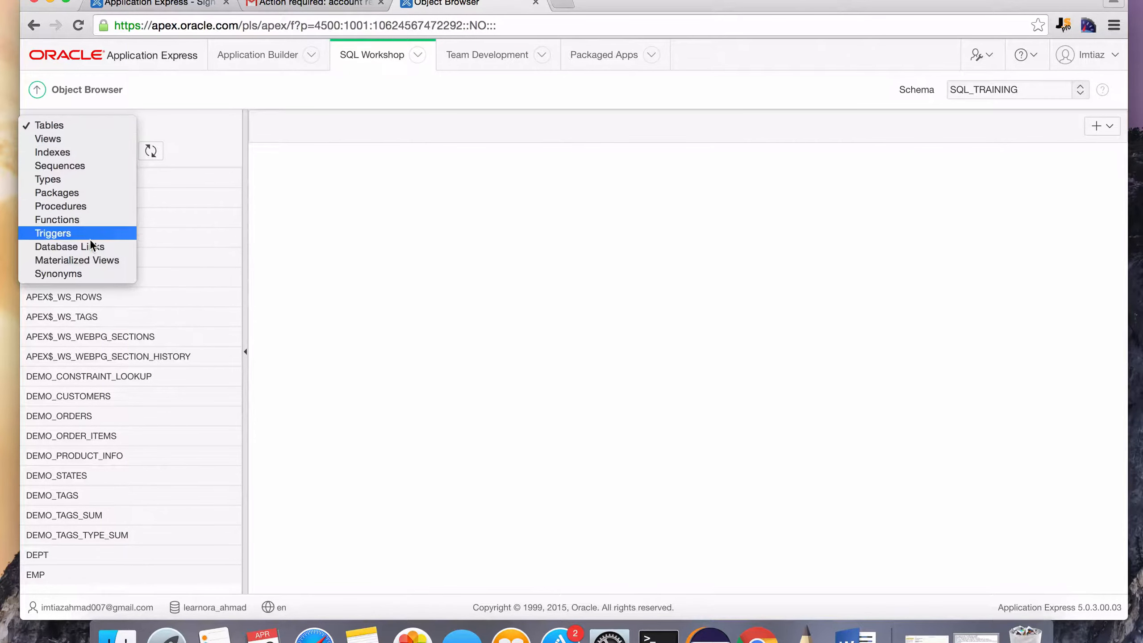
mouse_move(58, 274)
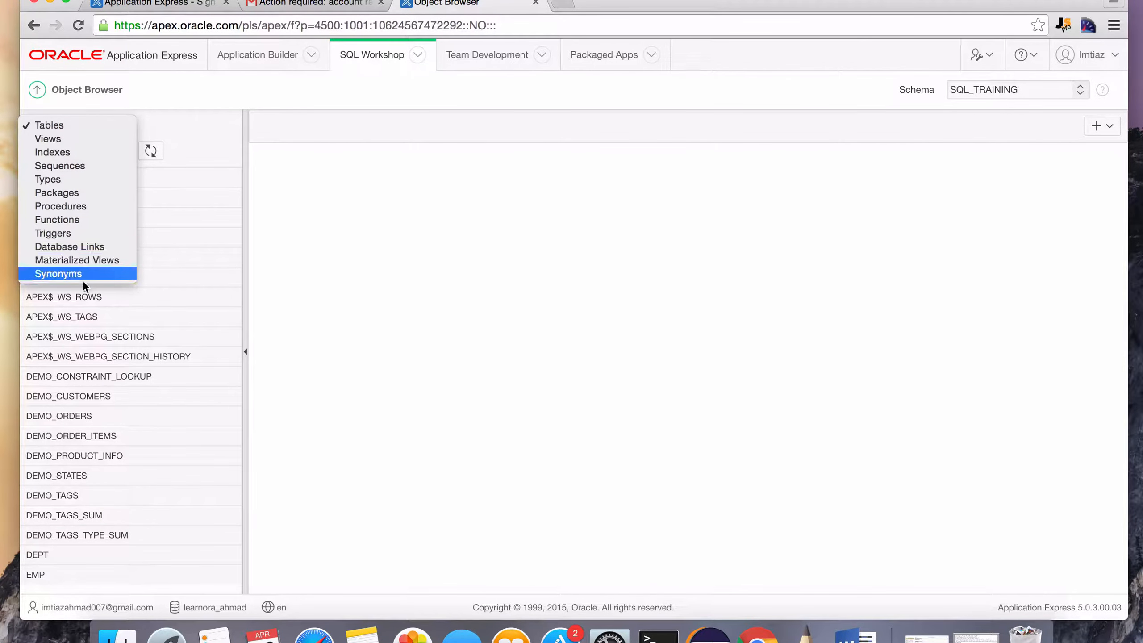
mouse_move(48, 139)
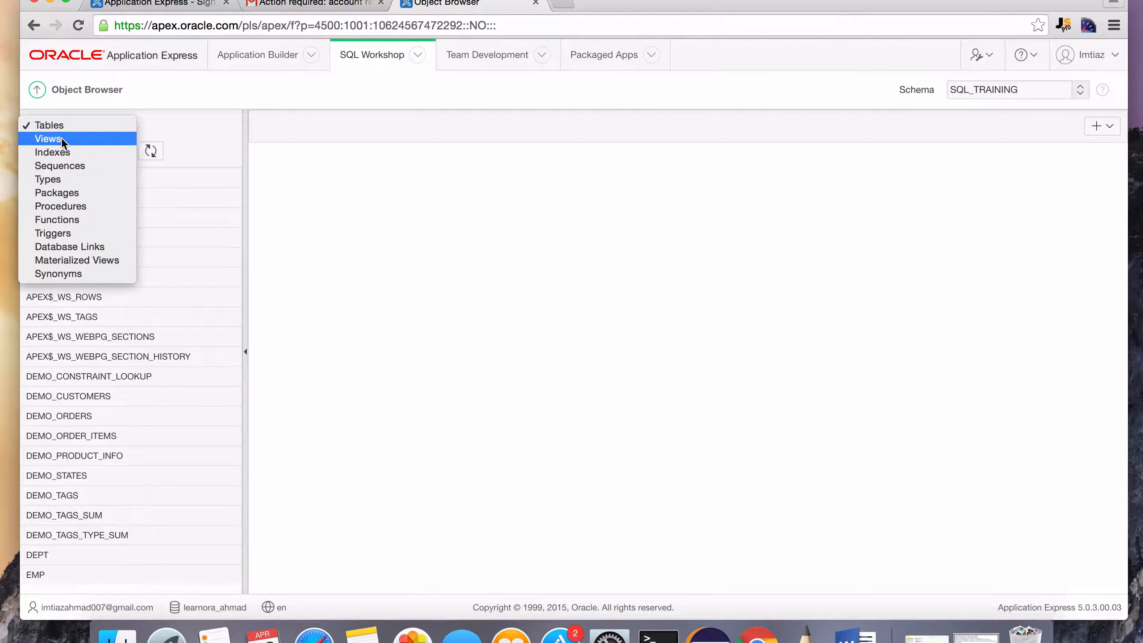
mouse_move(48, 124)
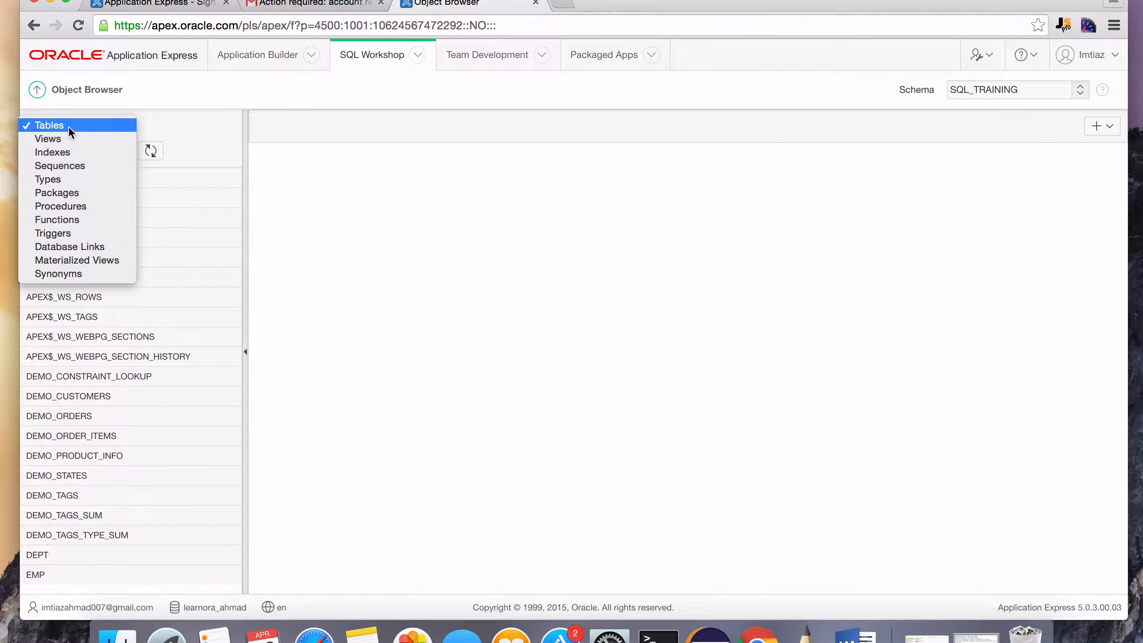
mouse_move(64, 130)
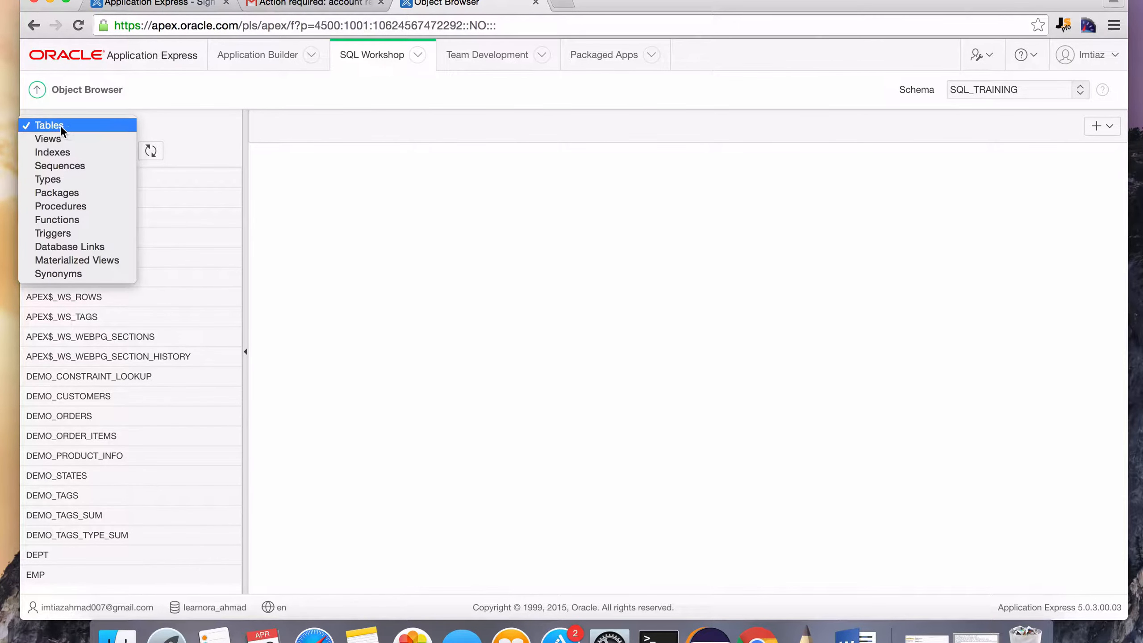
click(48, 125)
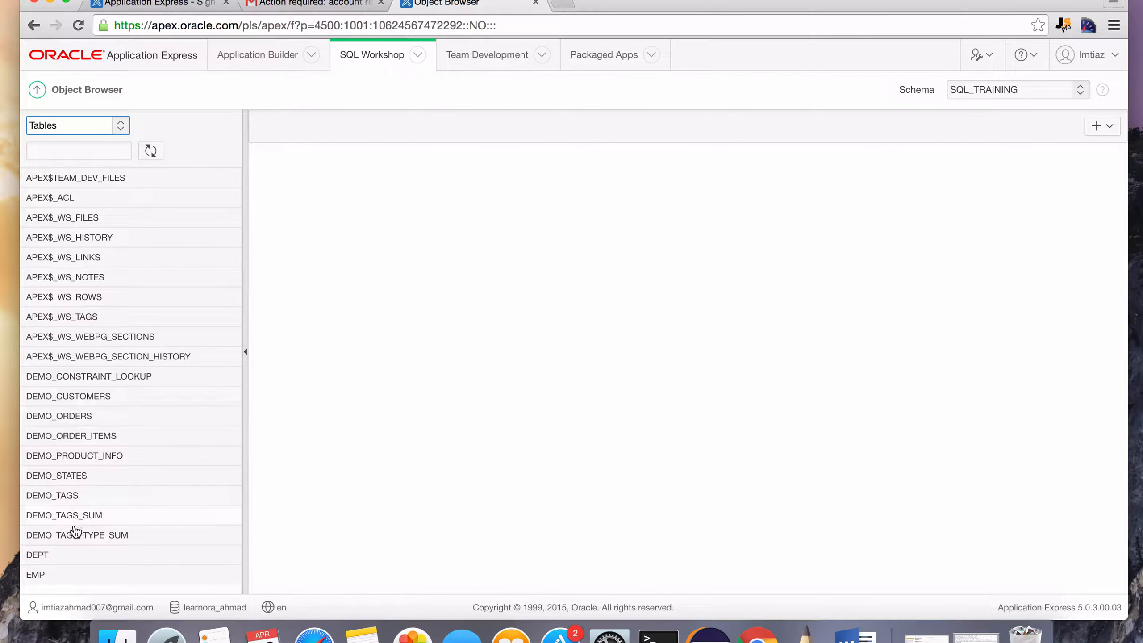
mouse_move(75, 178)
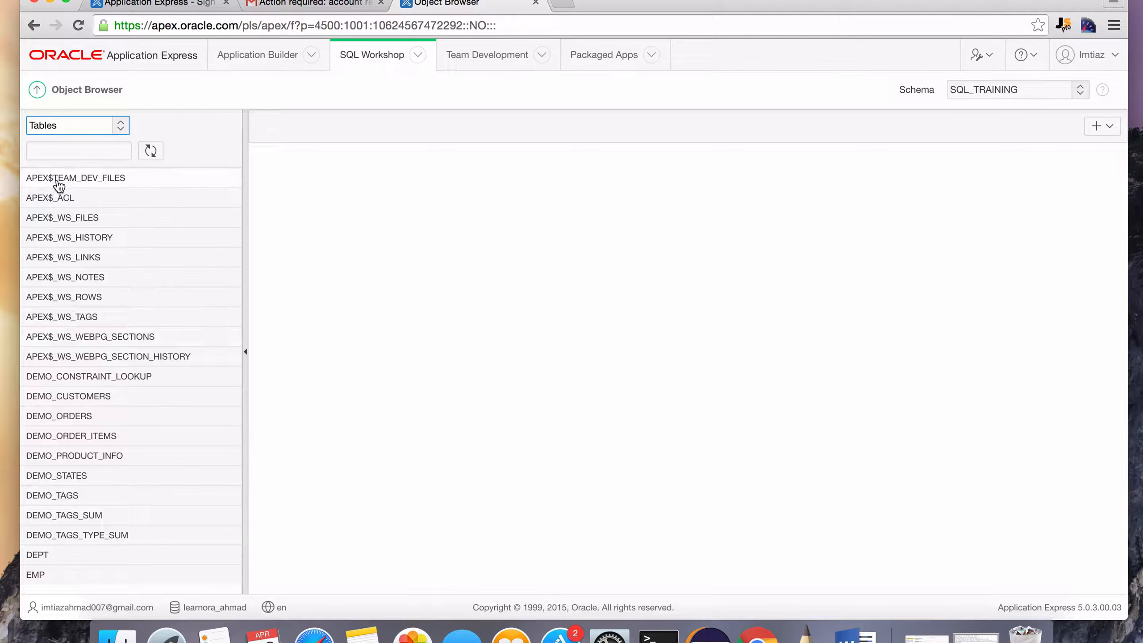
mouse_move(57, 350)
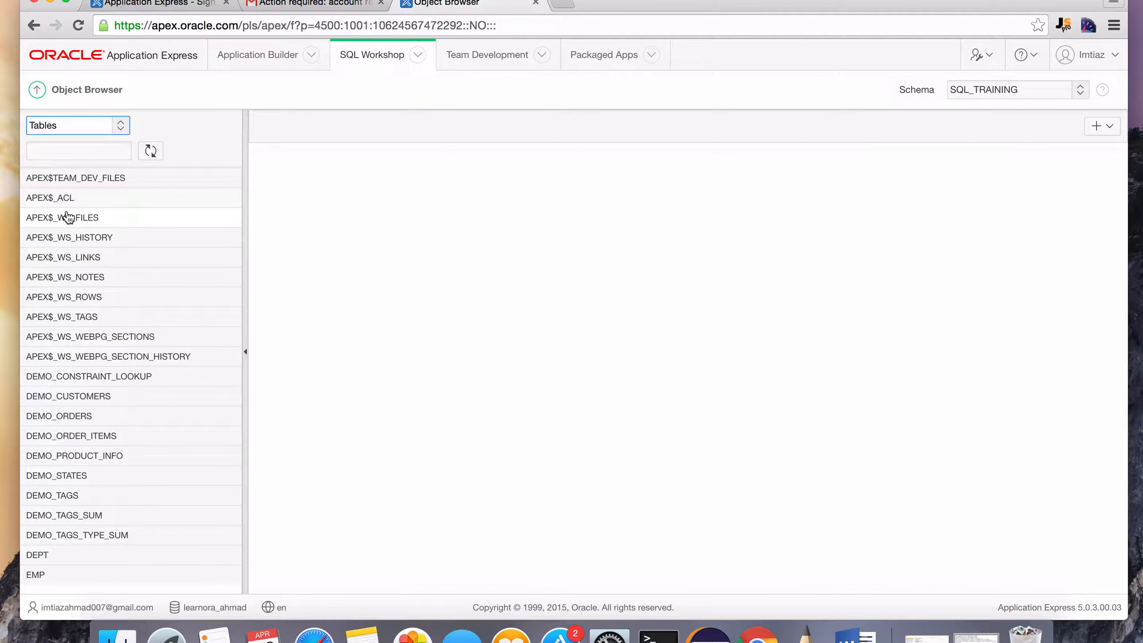
mouse_move(108, 382)
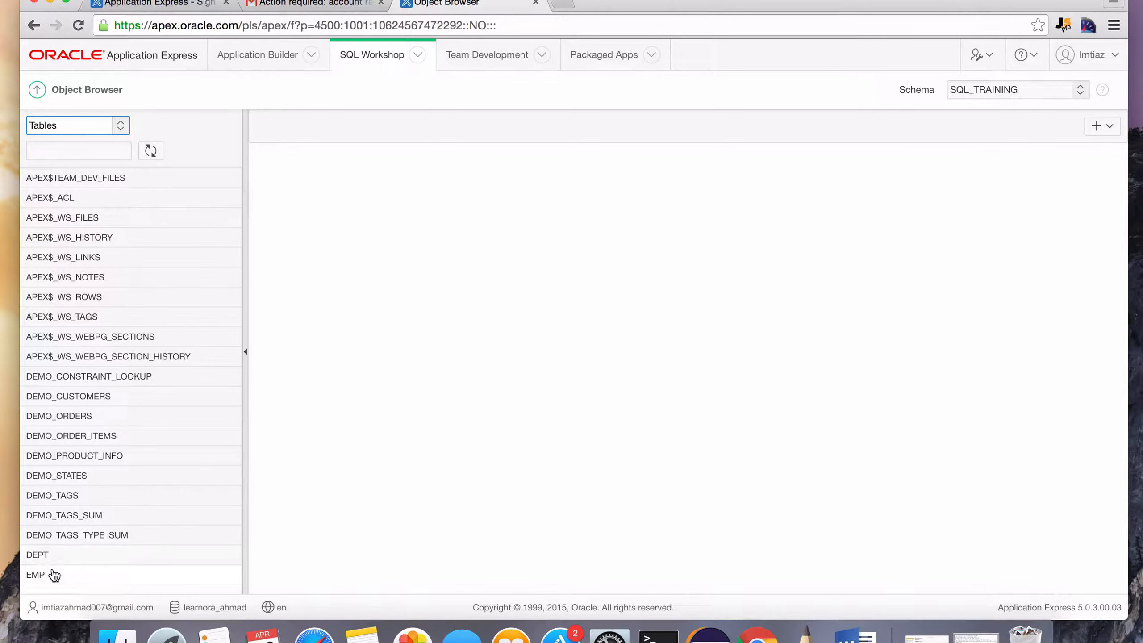
mouse_move(59, 561)
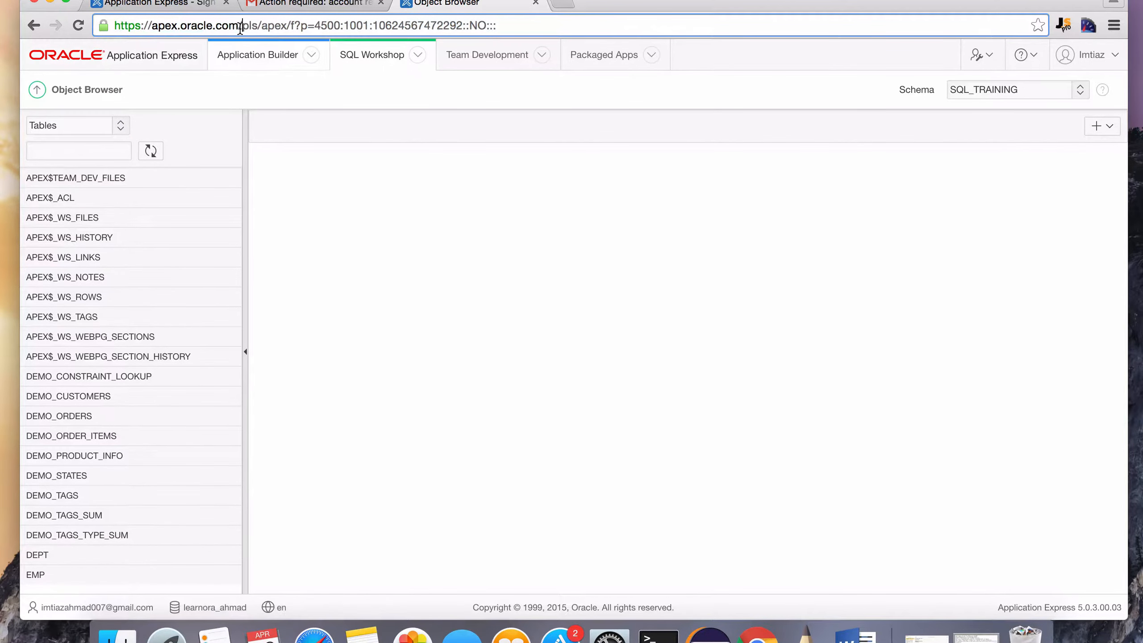
- Highlight part of the page address in the browser's address bar
double_click(180, 25)
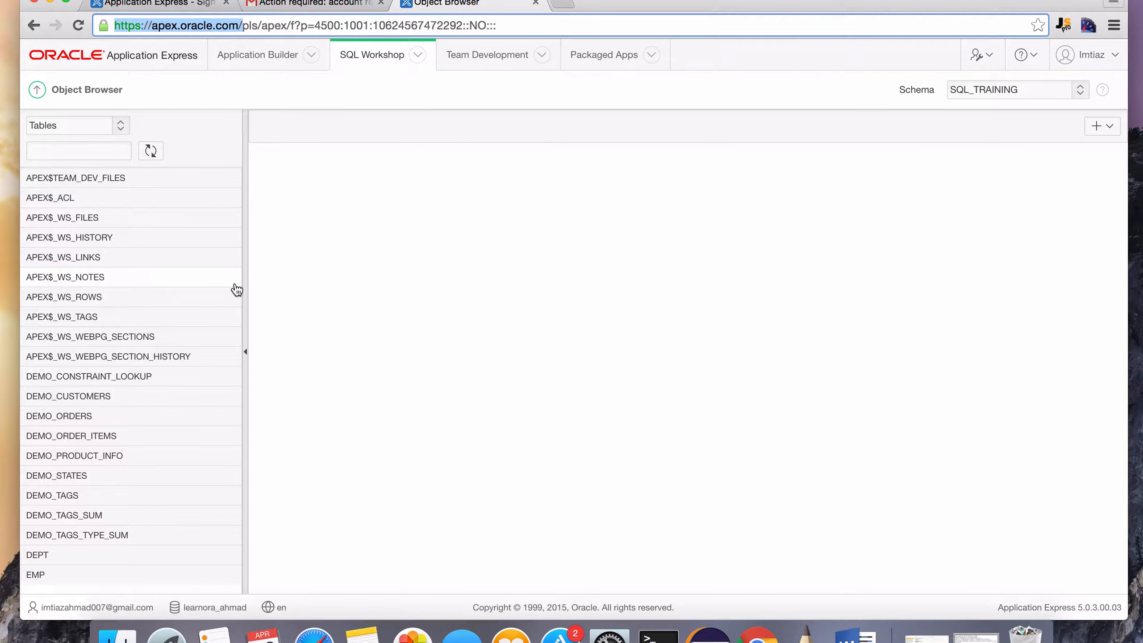
mouse_move(135, 247)
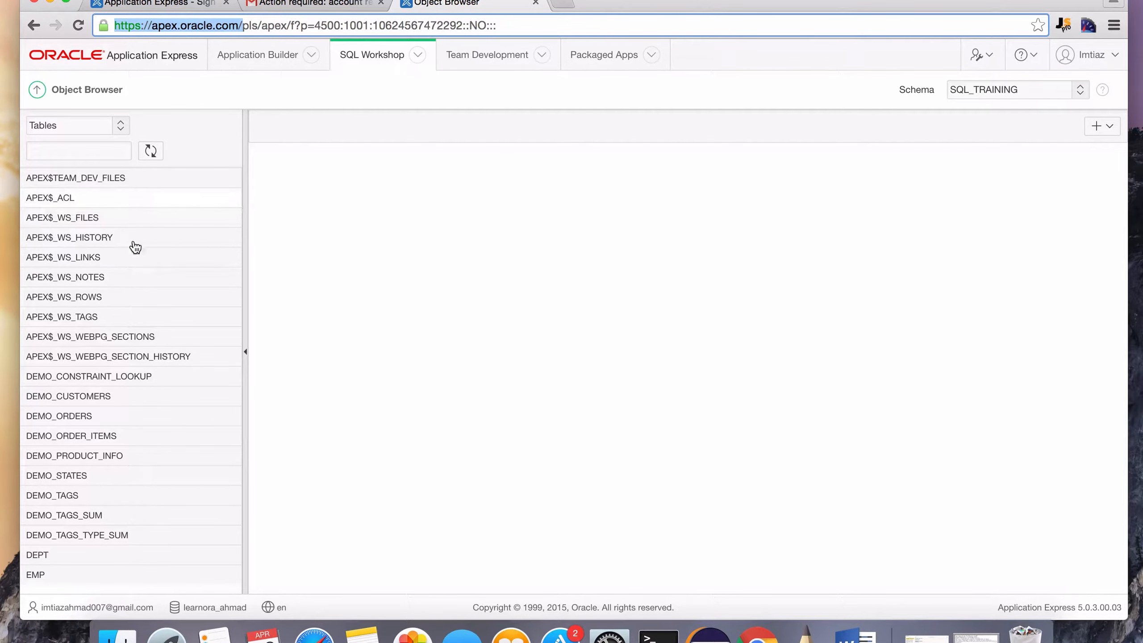
mouse_move(229, 414)
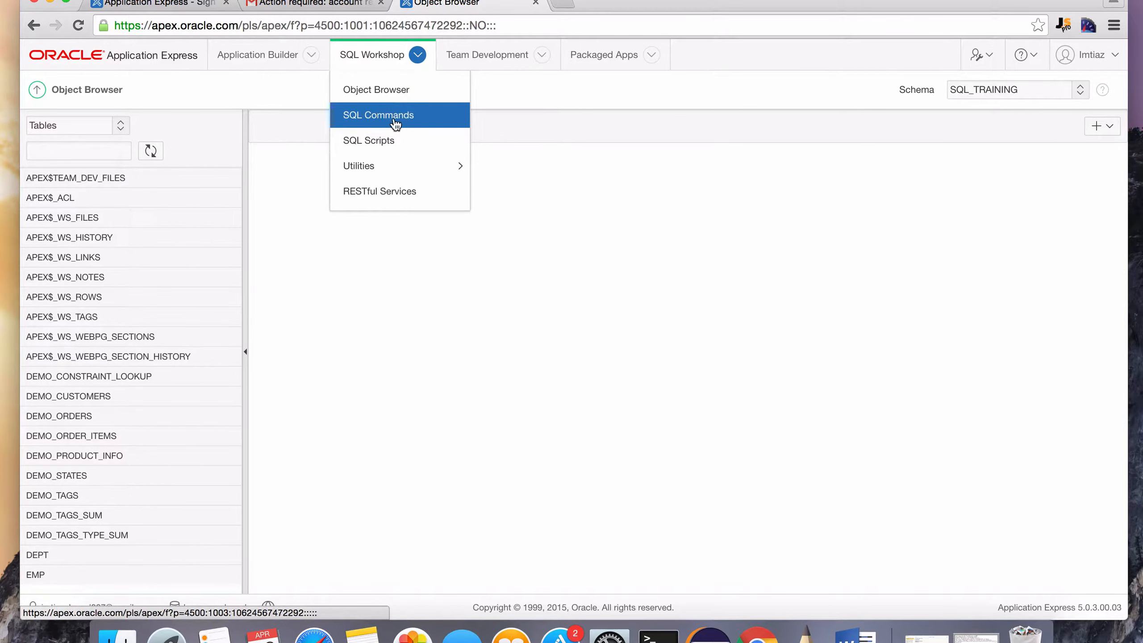
- Enter 'select * from emp;' in the SQL Commands editor without running it
click(377, 114)
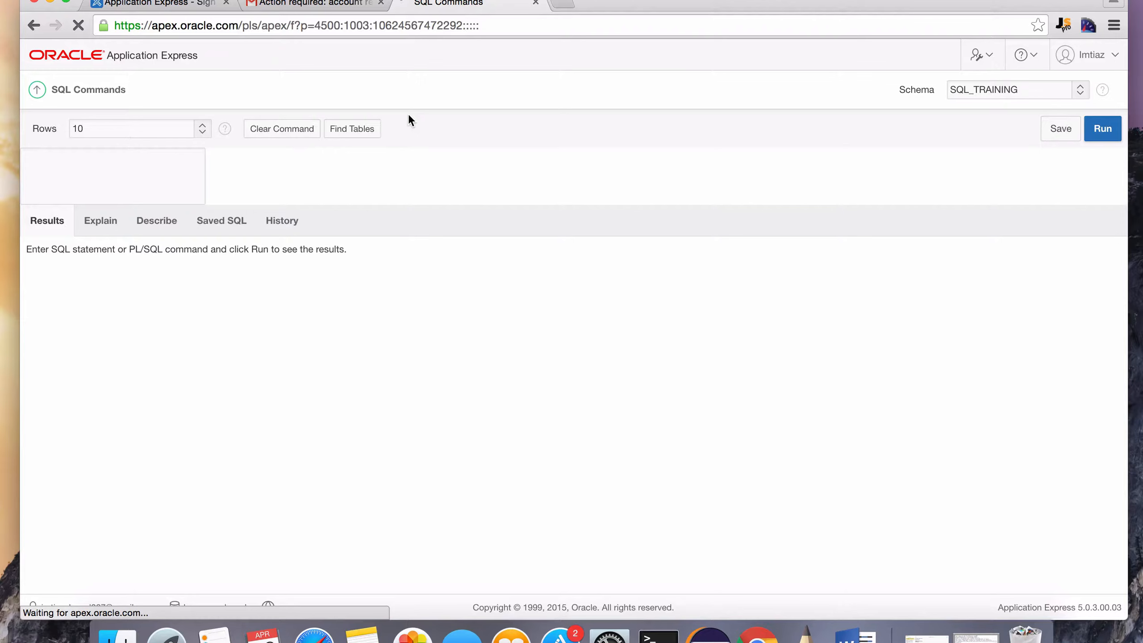
text(select)
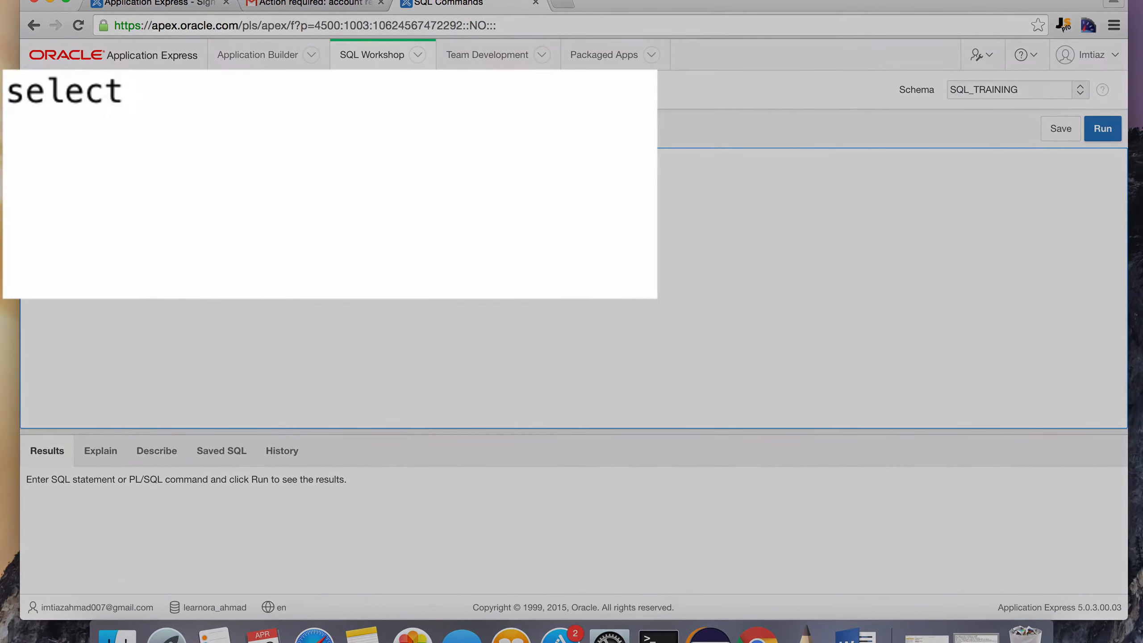
text(* fro)
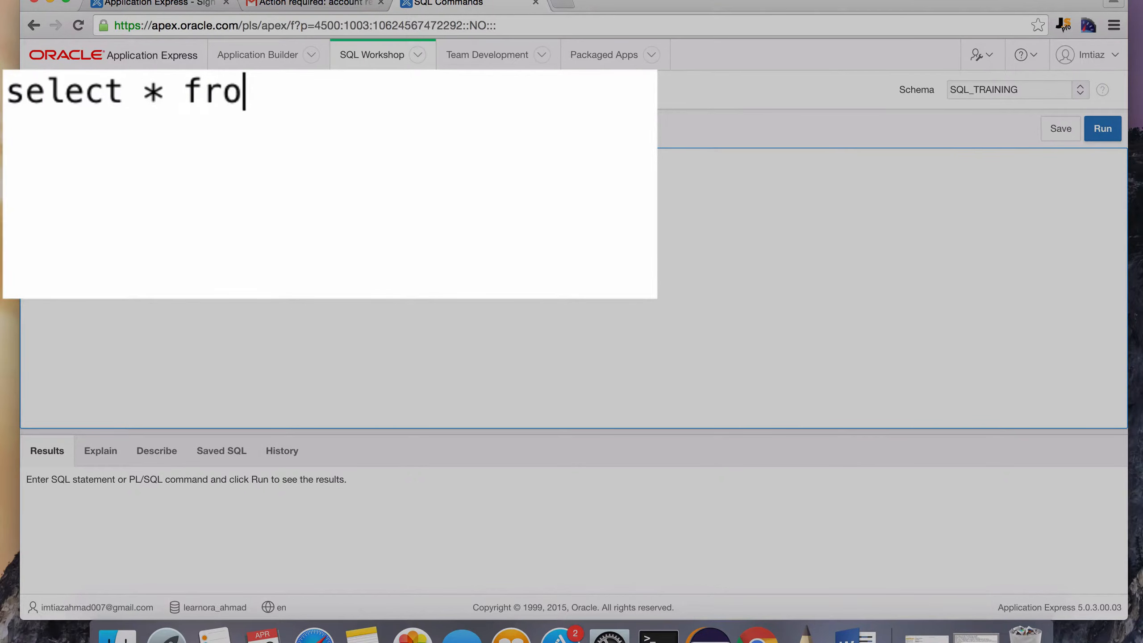
text(m emp;)
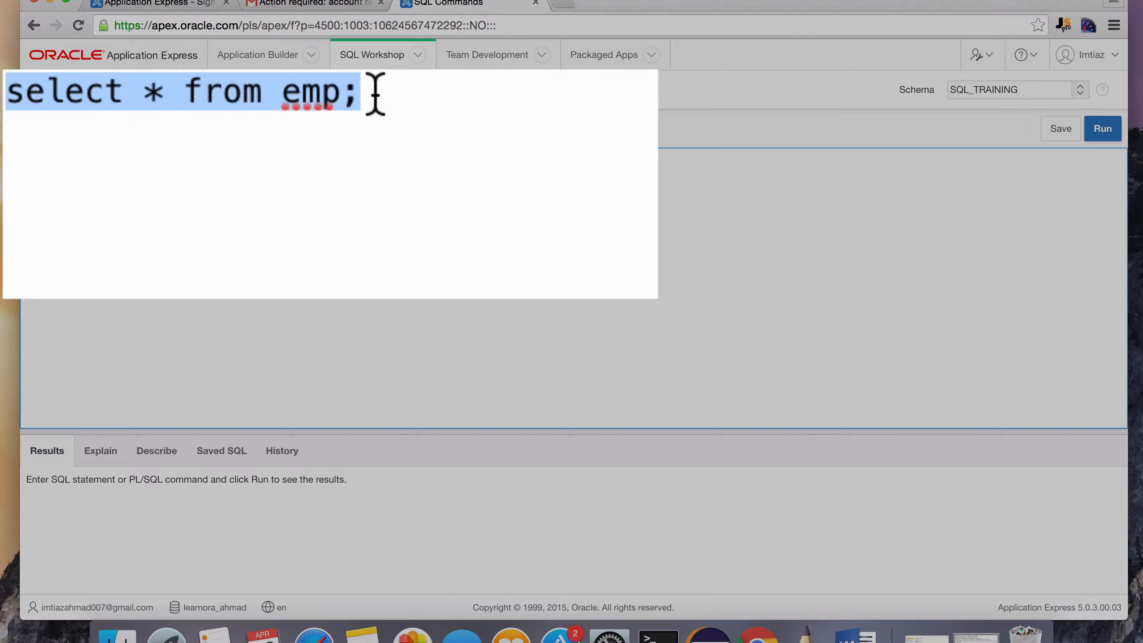
double_click(309, 91)
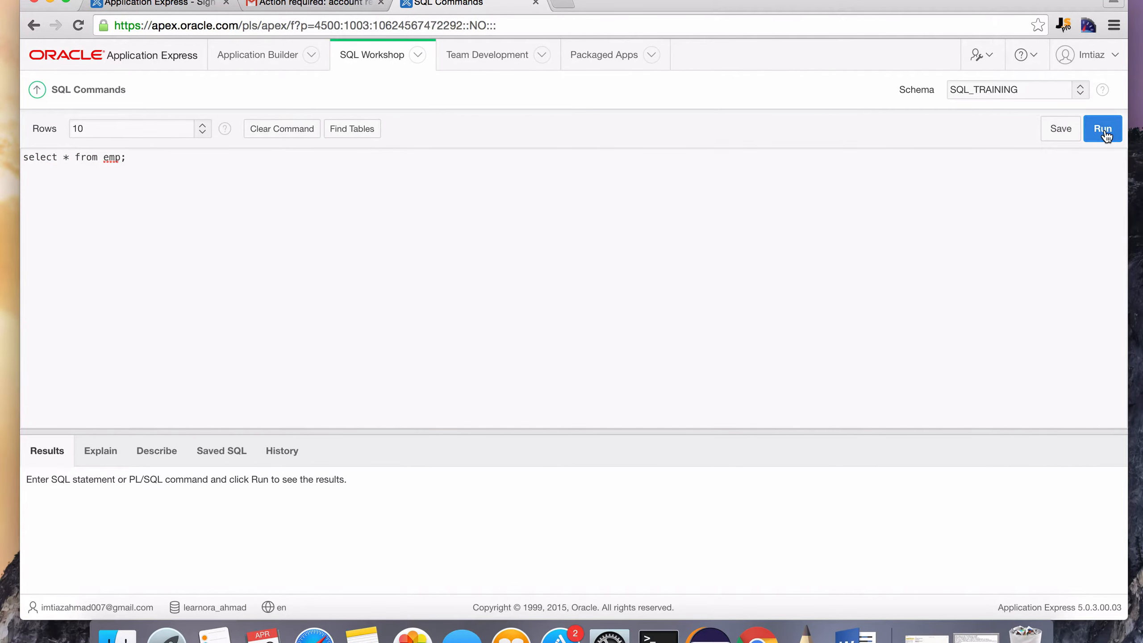
- Run 'select * from emp;' and scroll through the employee rows starting with KING
click(1102, 129)
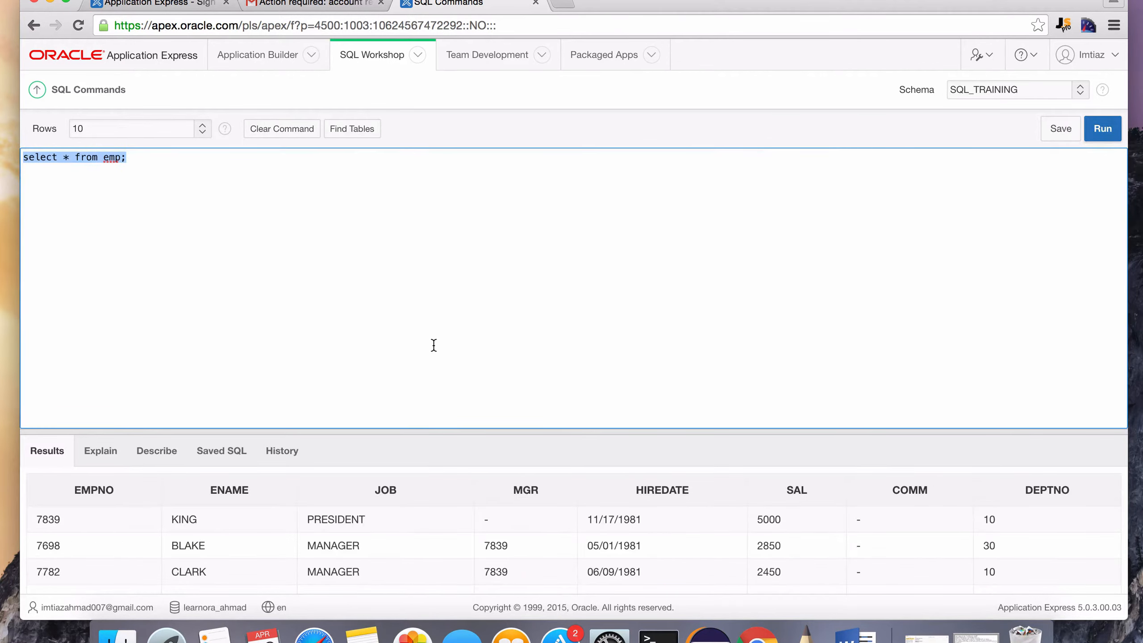
scroll(down, 3)
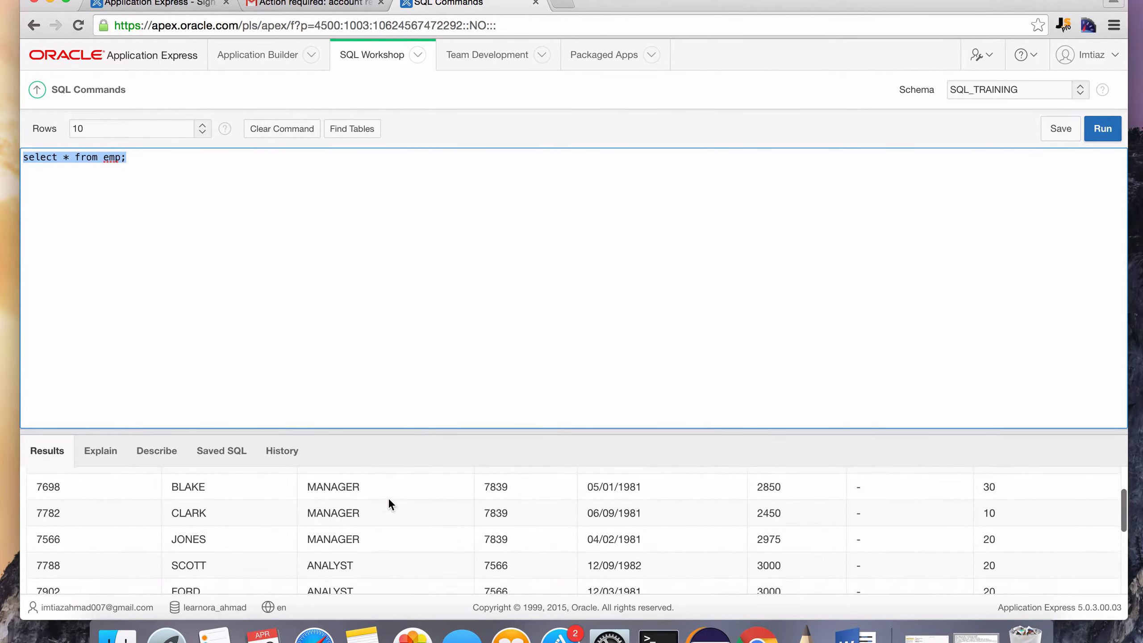
scroll(down, 3)
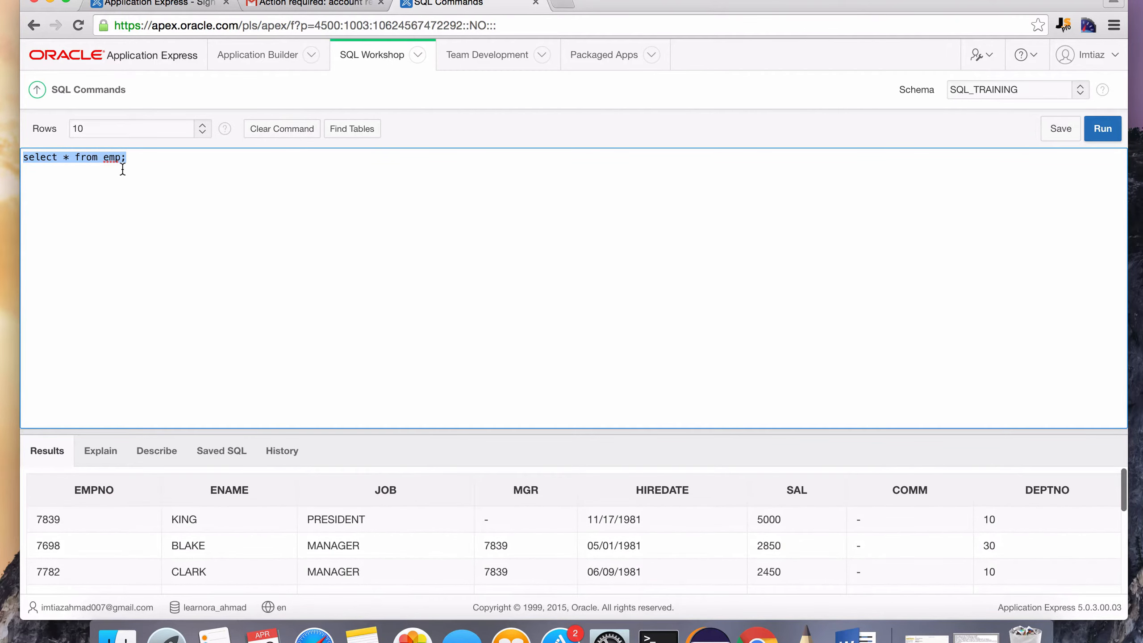
- Change the query to 'select * from dept;' and run it to list ACCOUNTING, RESEARCH, SALES
text(d)
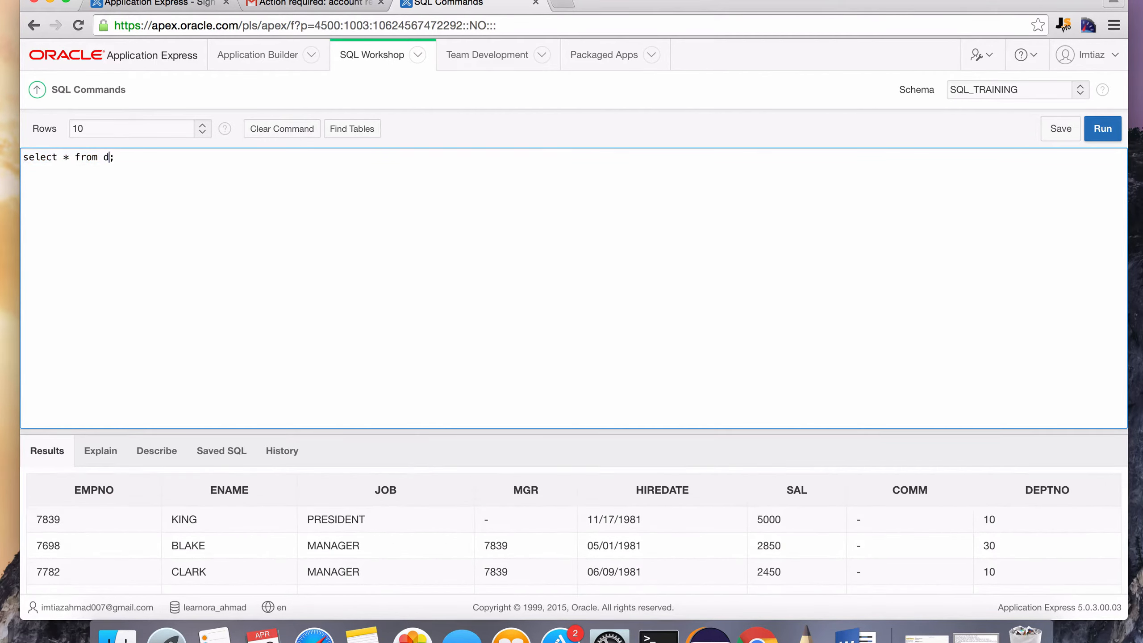
text(ept)
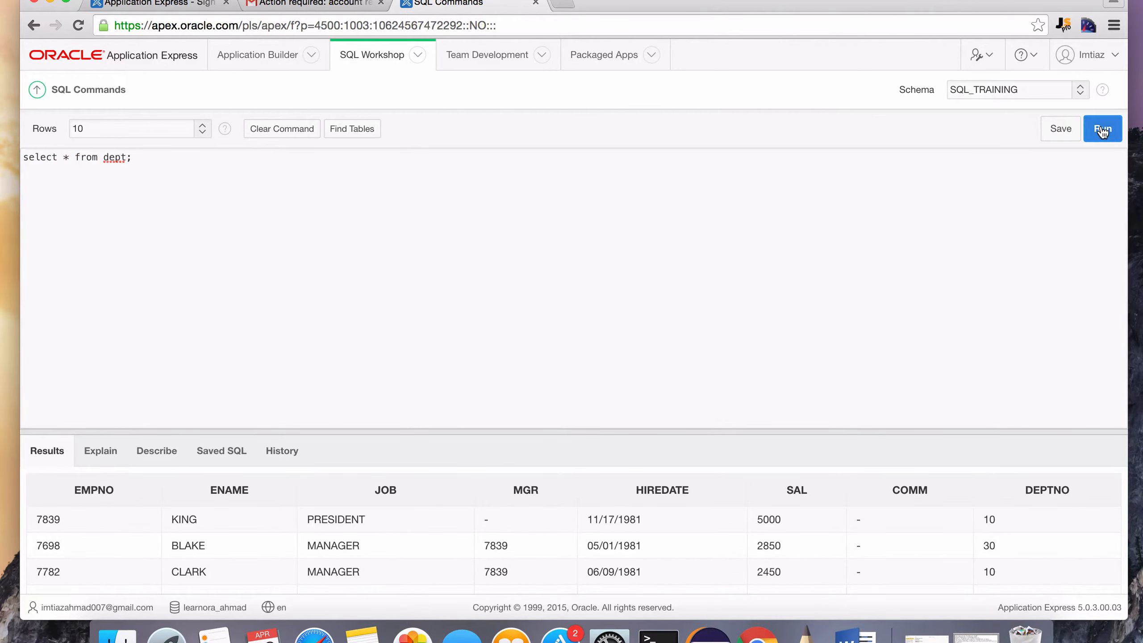
click(1102, 128)
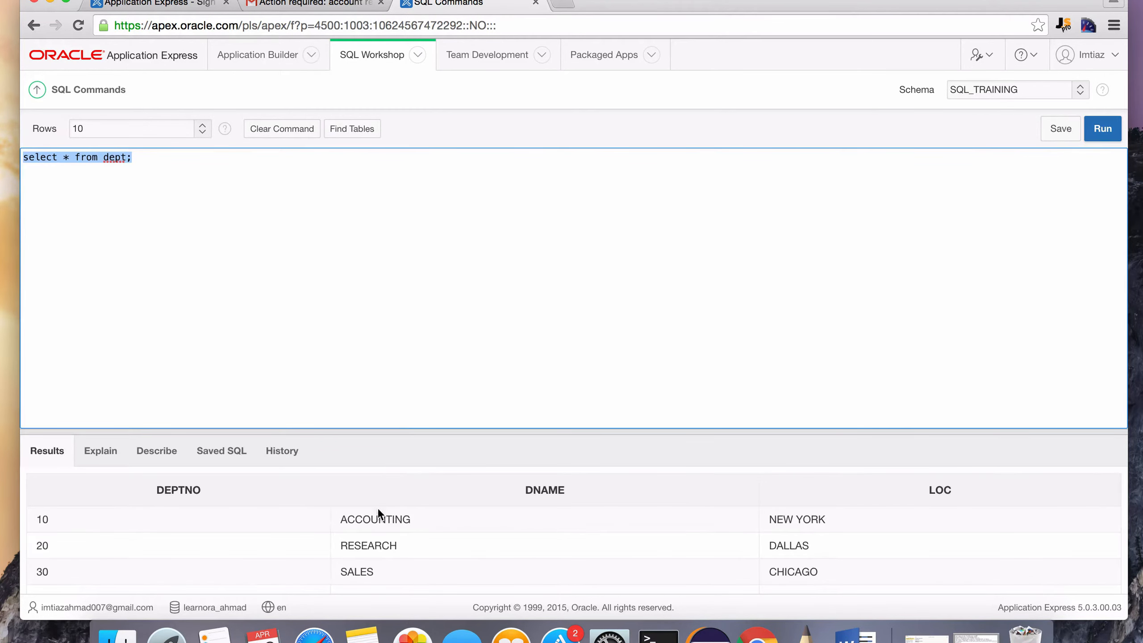
click(1102, 129)
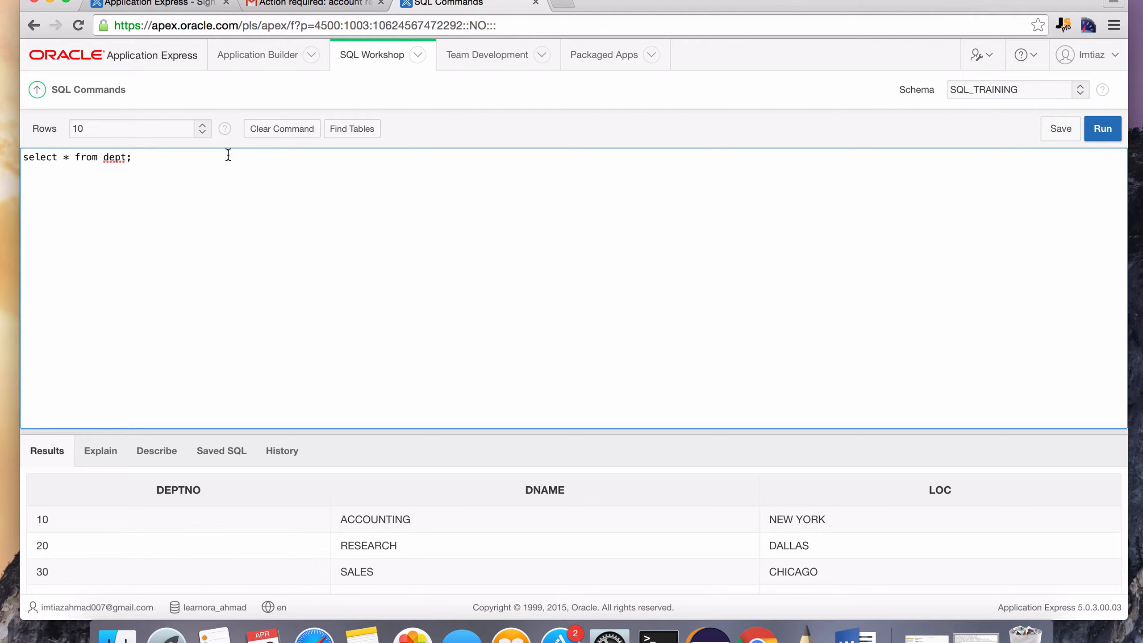
click(134, 158)
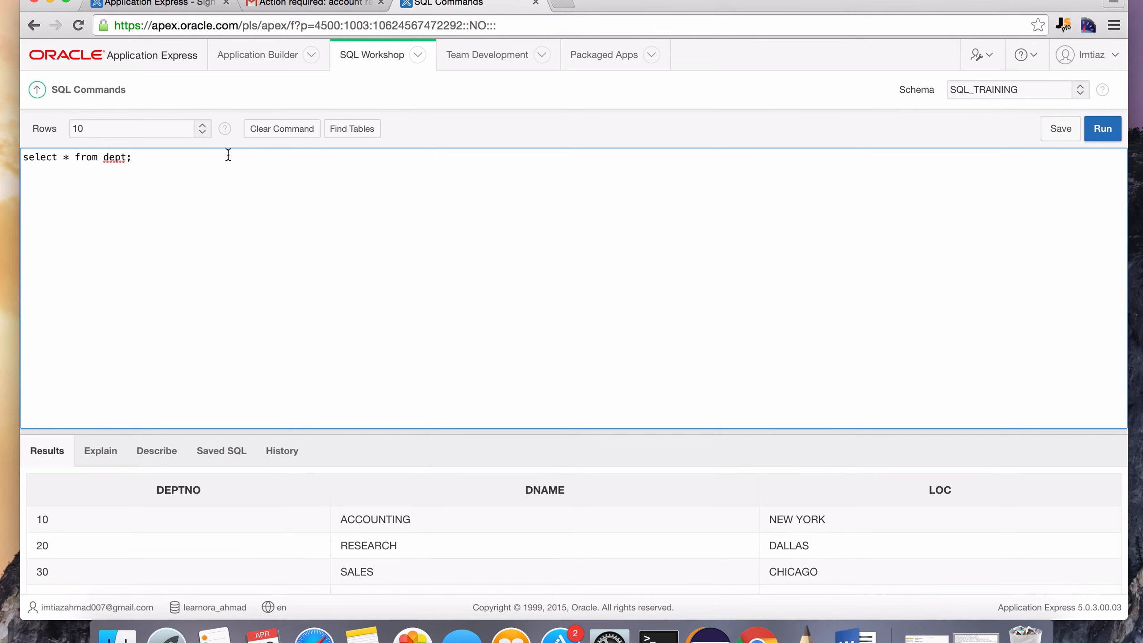
mouse_move(109, 149)
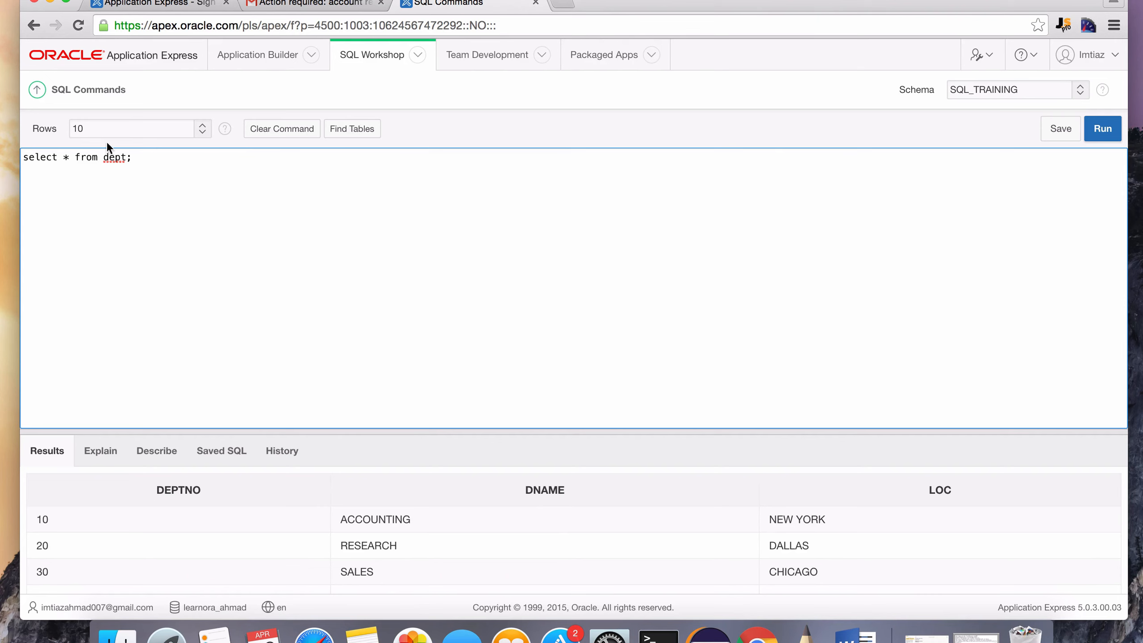
click(192, 164)
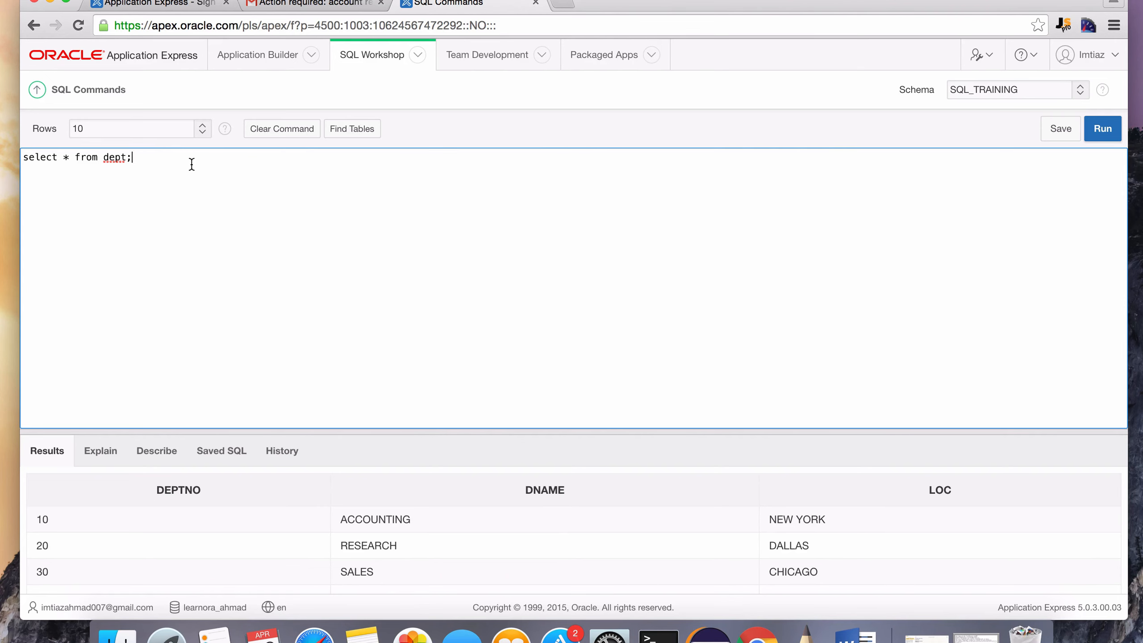